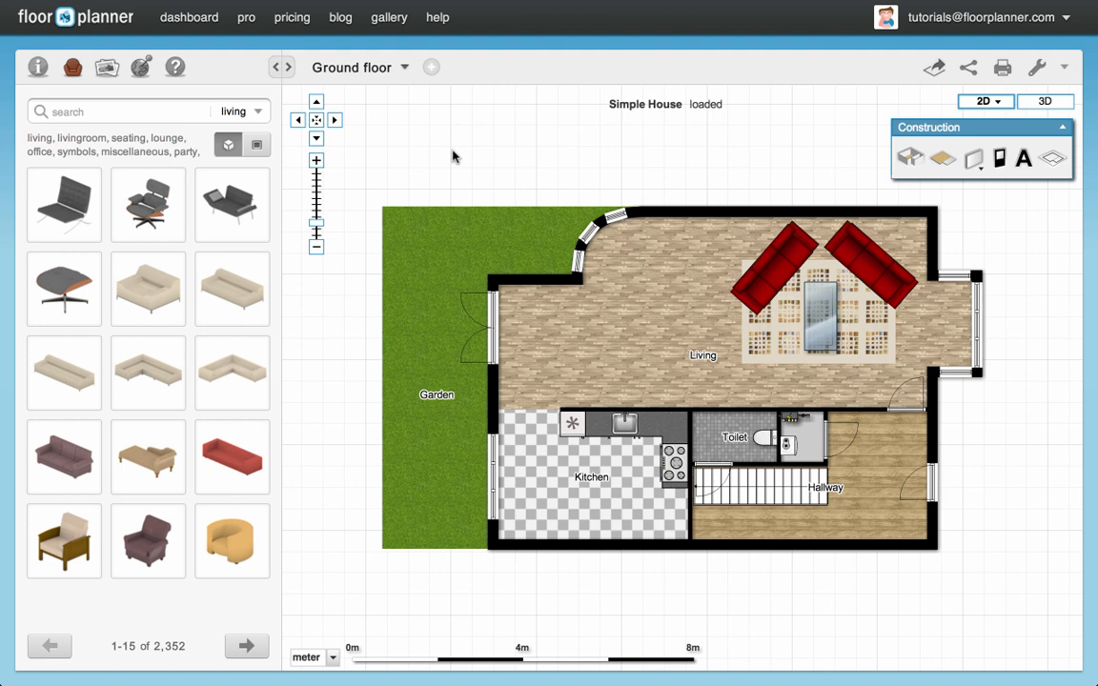
# Load the 'Walls Step 1' design from the saved designs list beside Ground floor
pyautogui.click(418, 67)
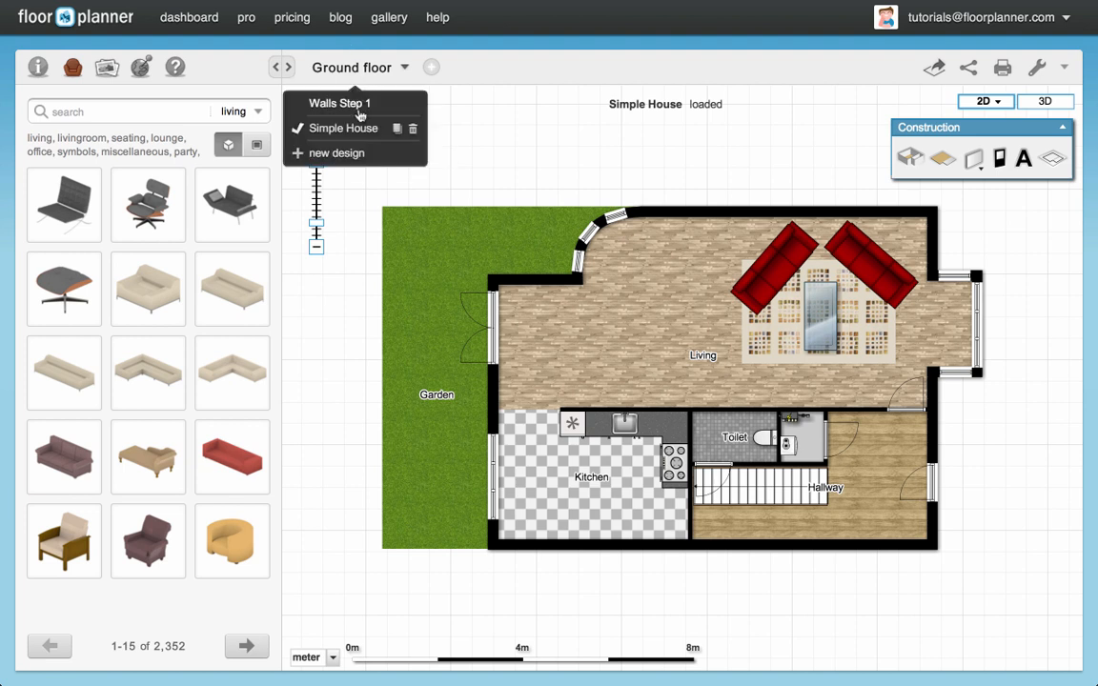
pyautogui.click(340, 103)
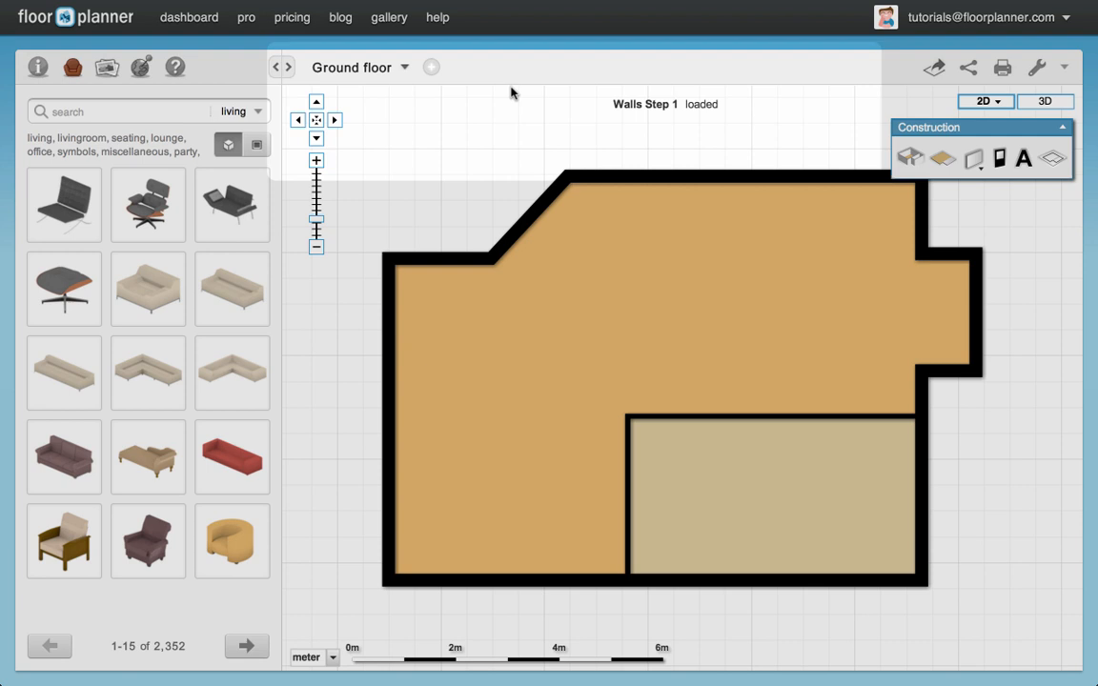
pyautogui.moveTo(570, 74)
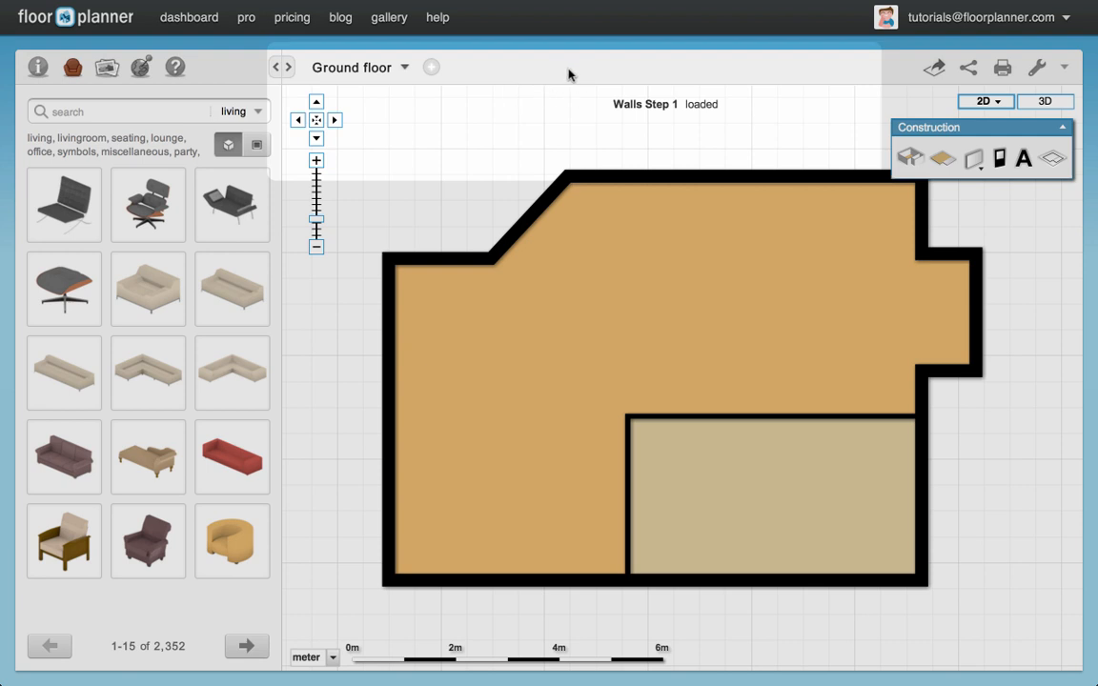
pyautogui.moveTo(522, 76)
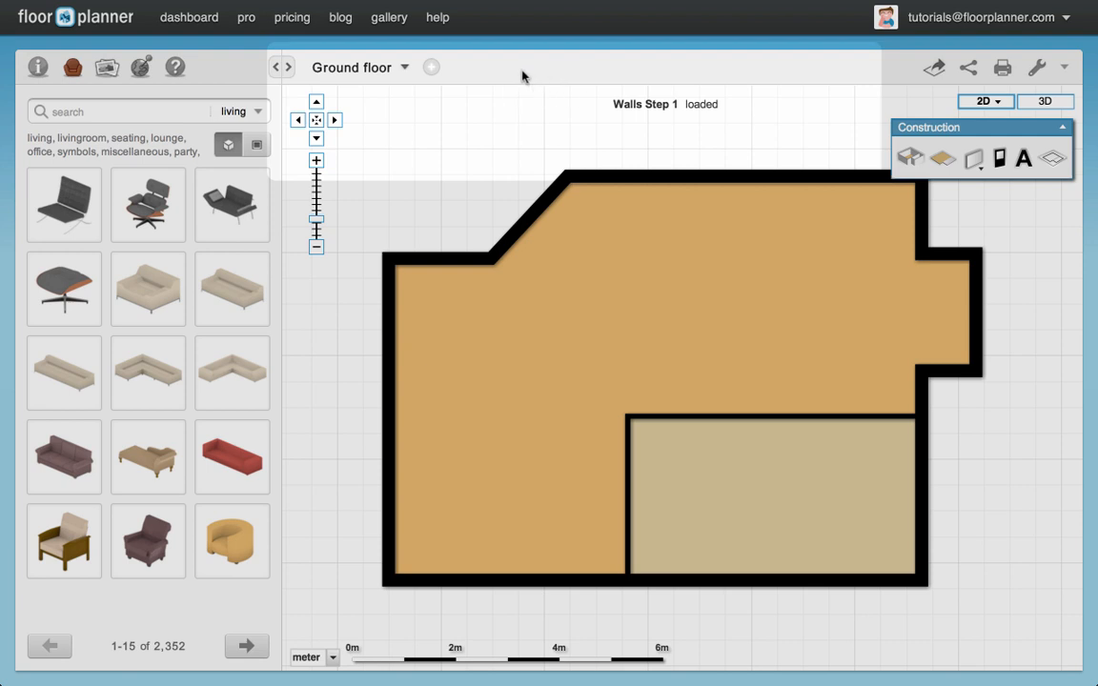
# Create a new blank design from the designs list and zoom the empty grid in slightly
pyautogui.click(405, 67)
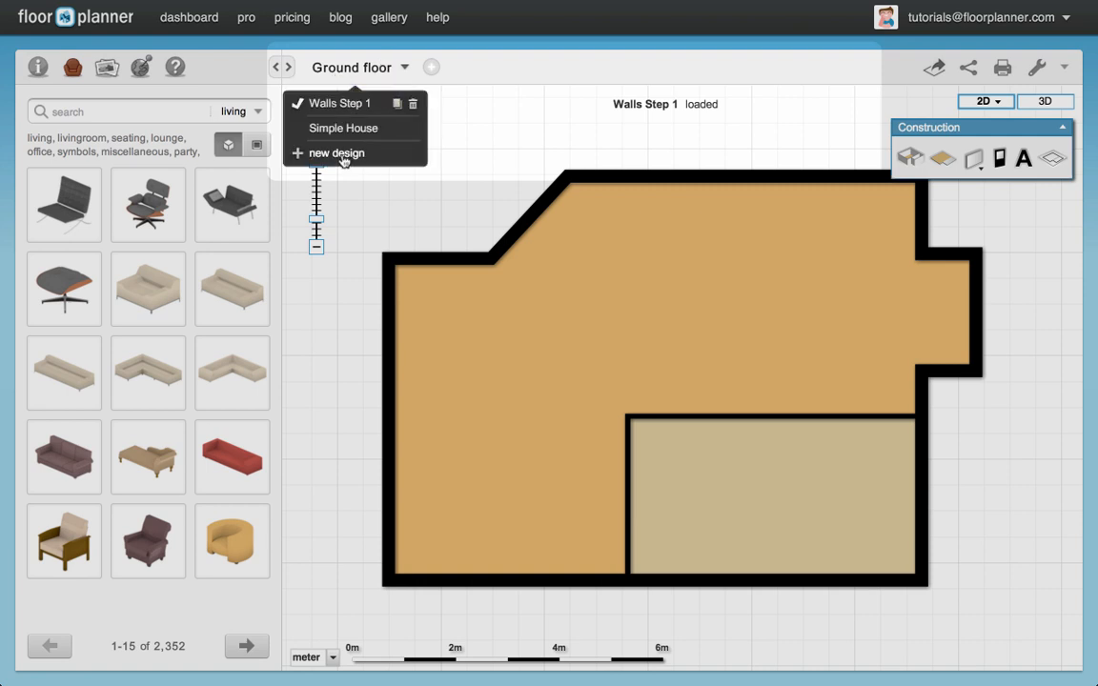
pyautogui.click(336, 152)
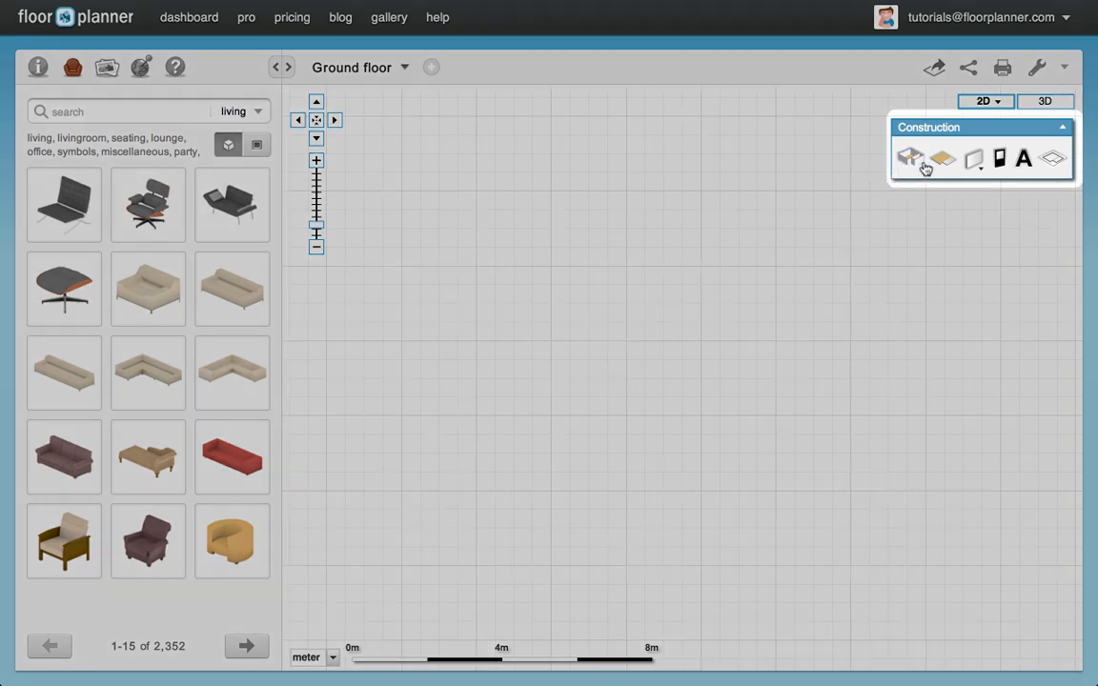
pyautogui.moveTo(973, 162)
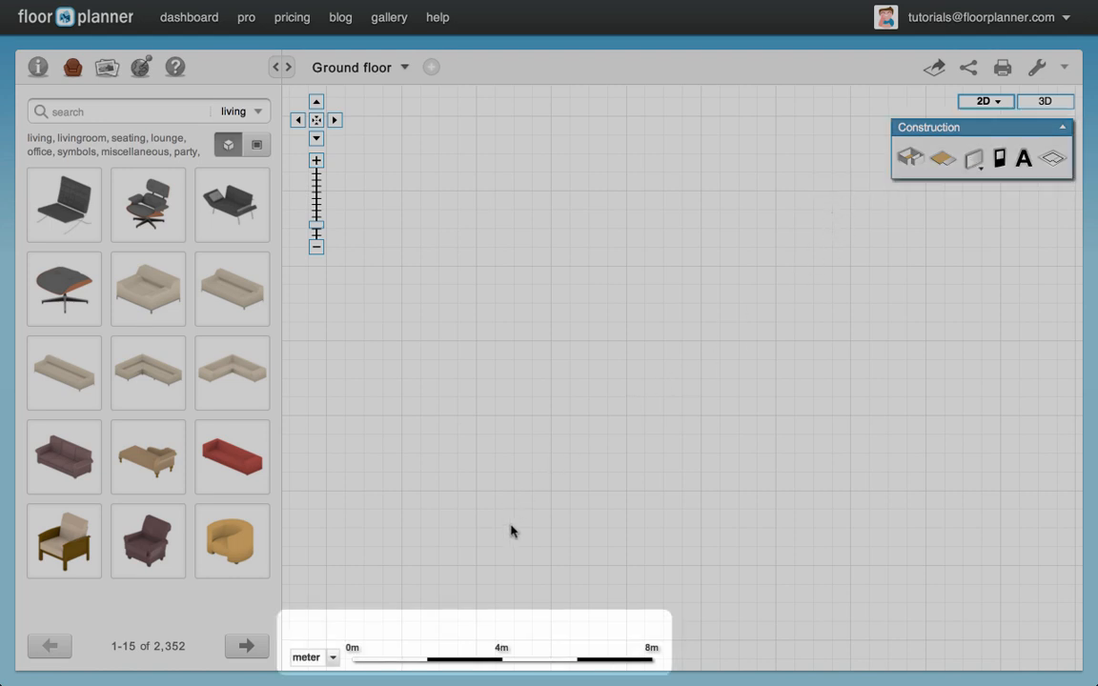
pyautogui.moveTo(451, 651)
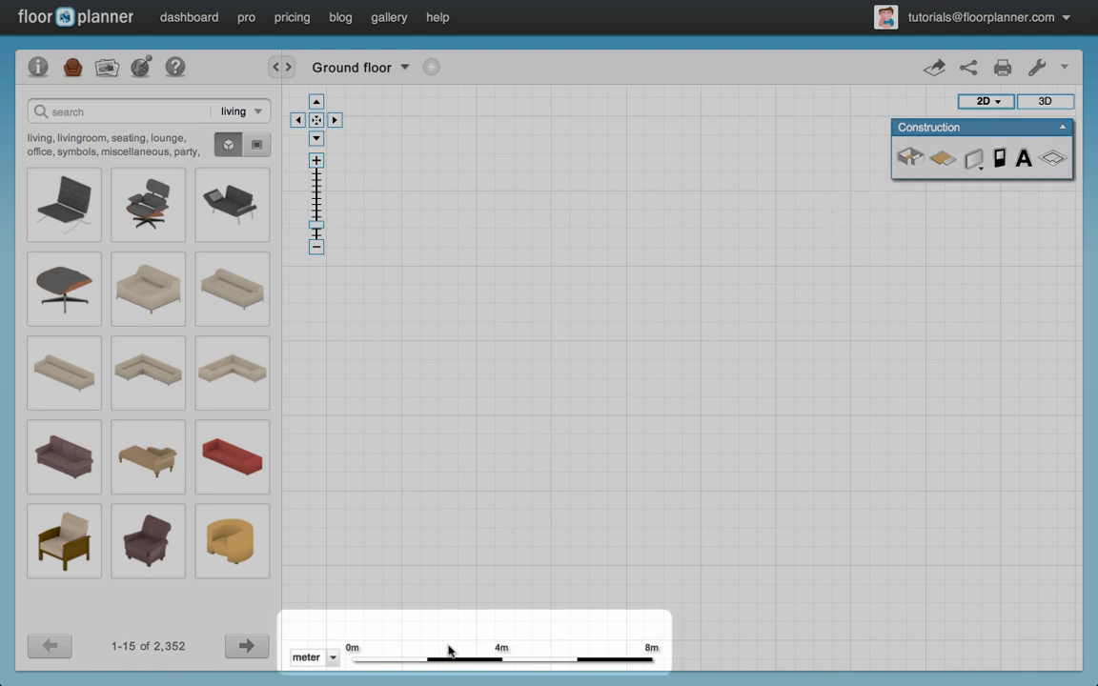
pyautogui.click(312, 657)
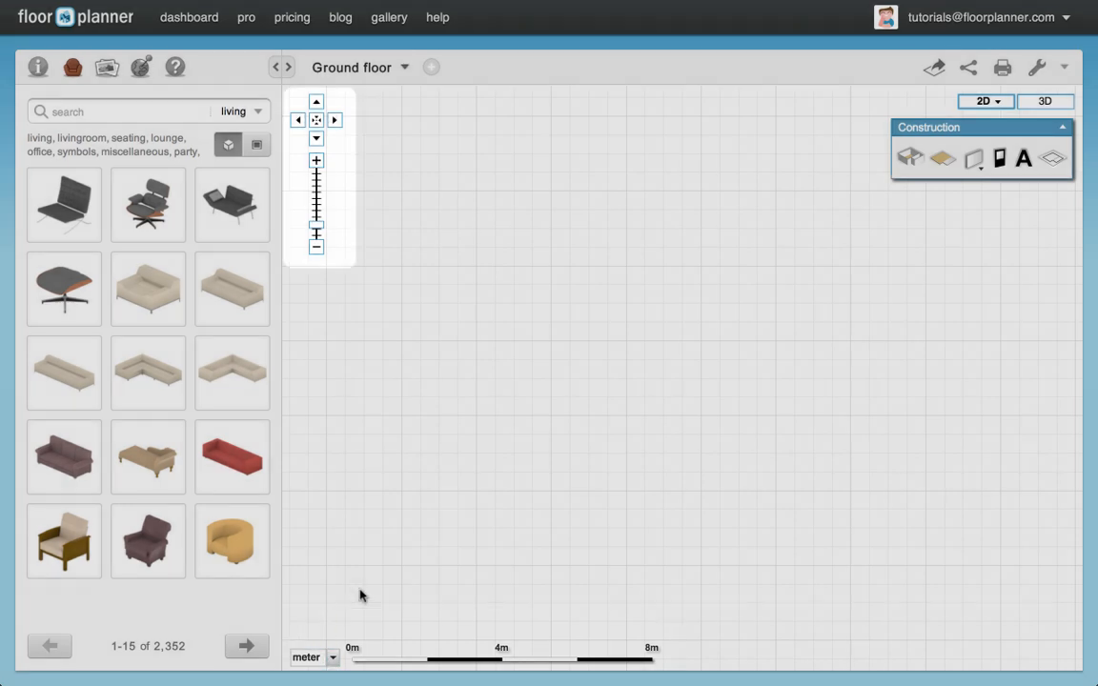
pyautogui.moveTo(317, 102)
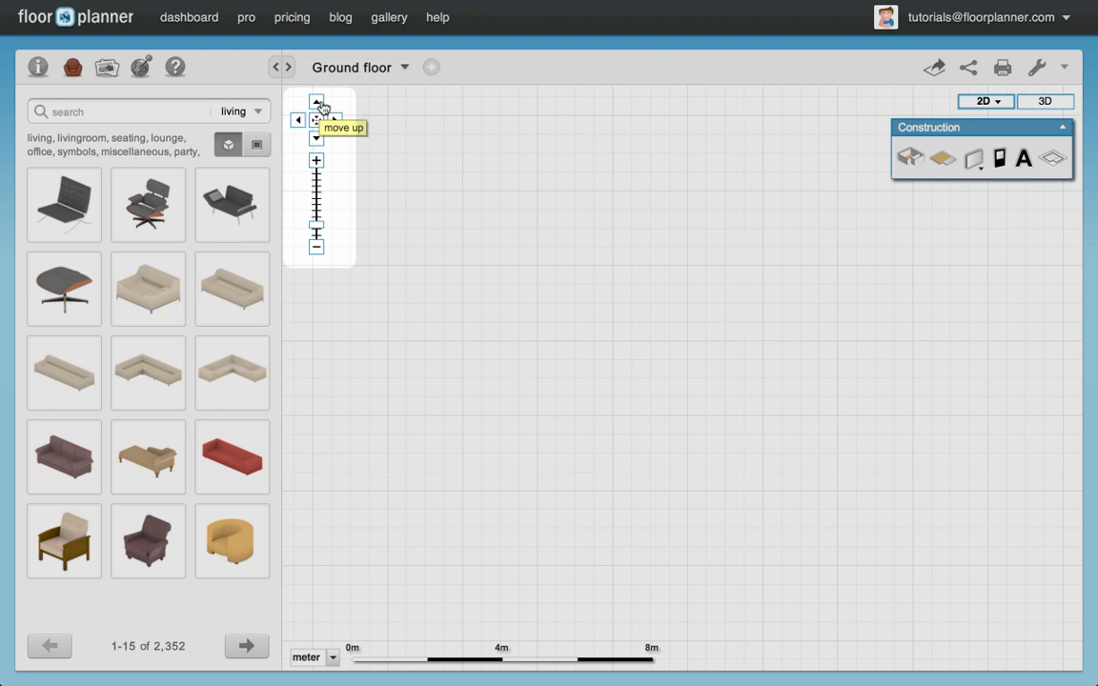
pyautogui.moveTo(328, 164)
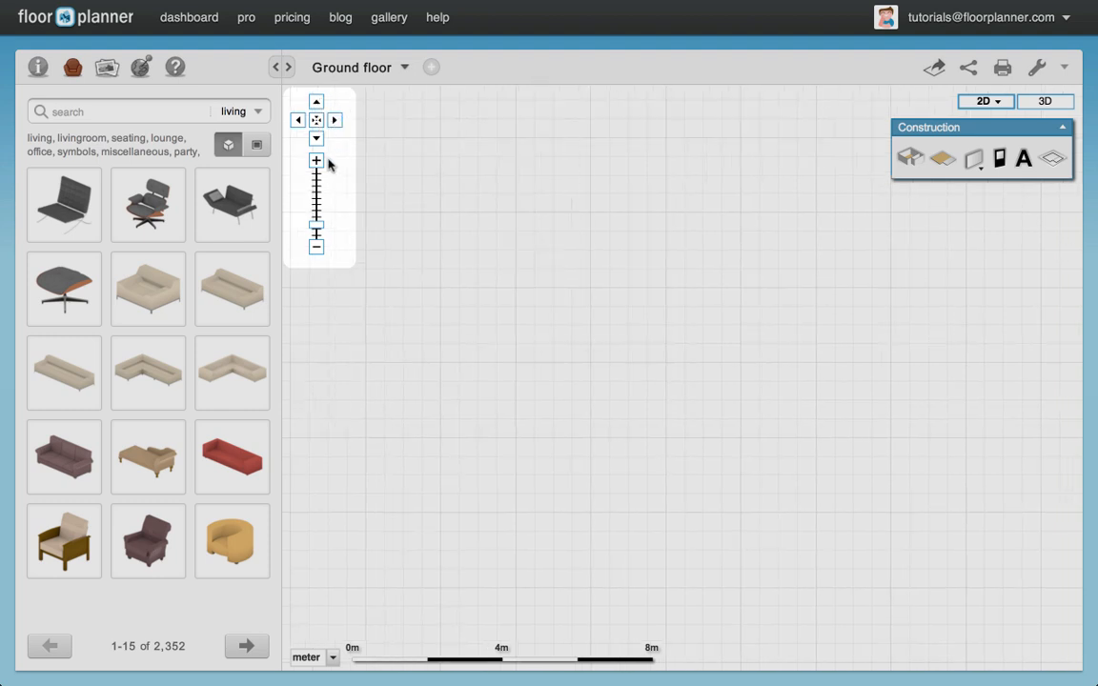
pyautogui.click(316, 246)
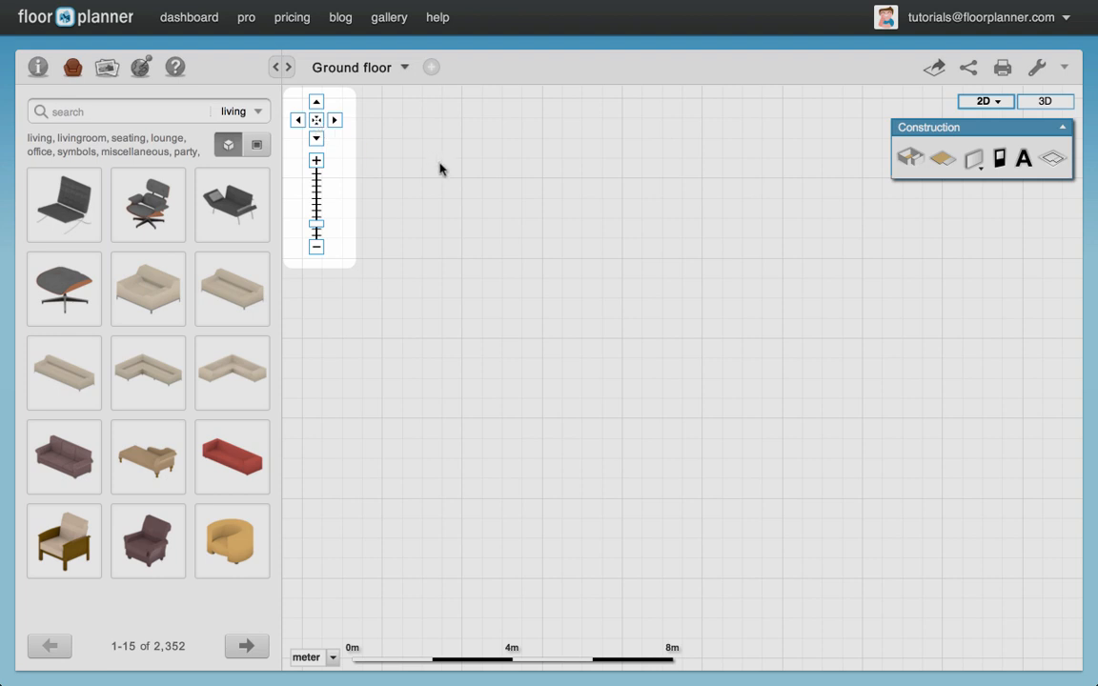
pyautogui.moveTo(35, 66)
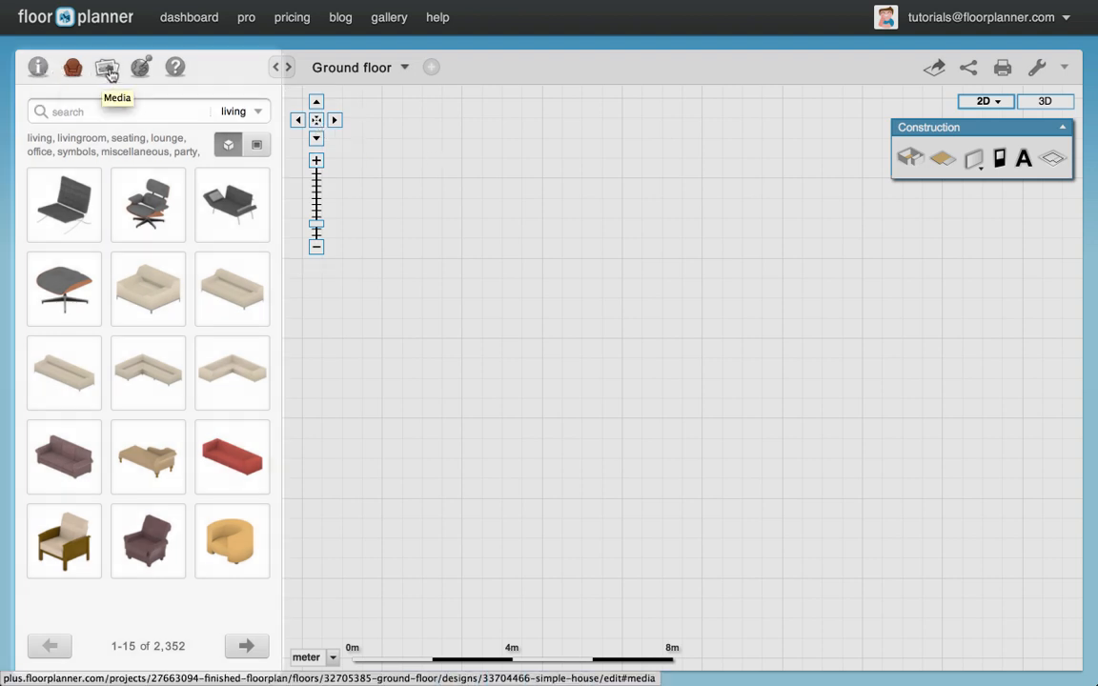
pyautogui.moveTo(194, 74)
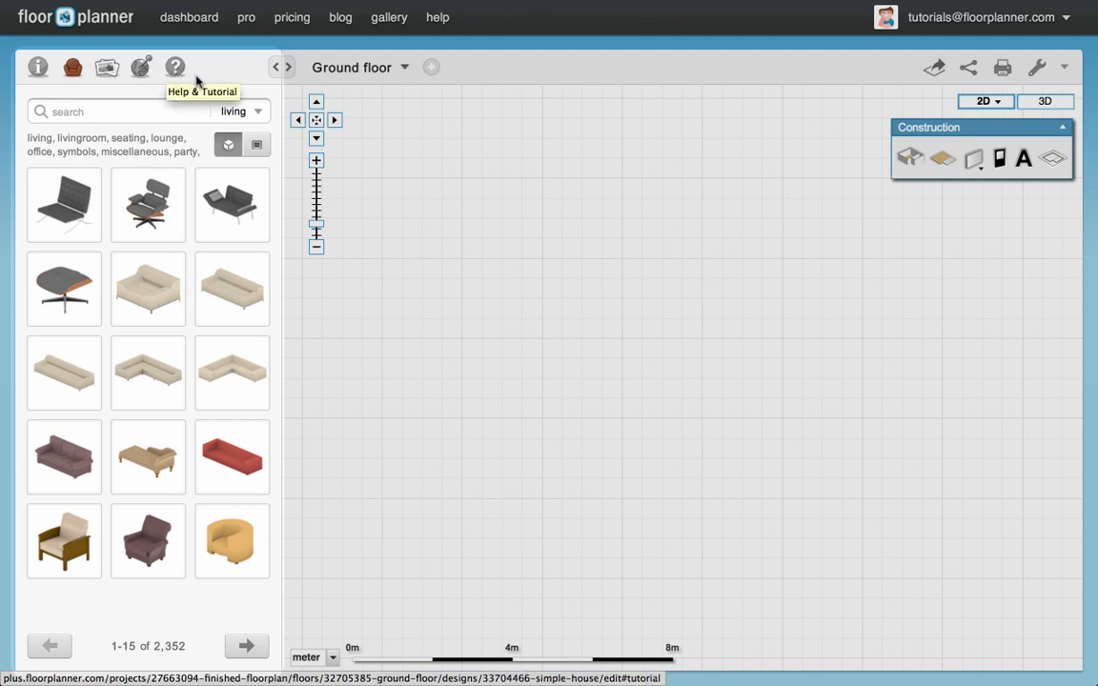
pyautogui.moveTo(233, 71)
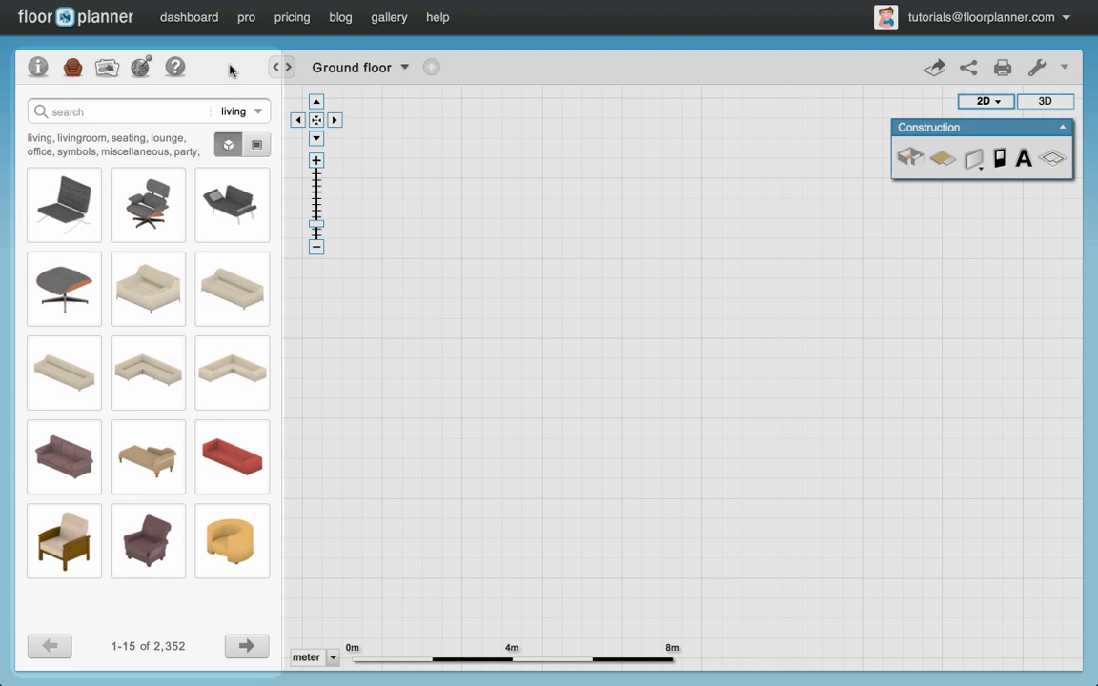
pyautogui.moveTo(63, 217)
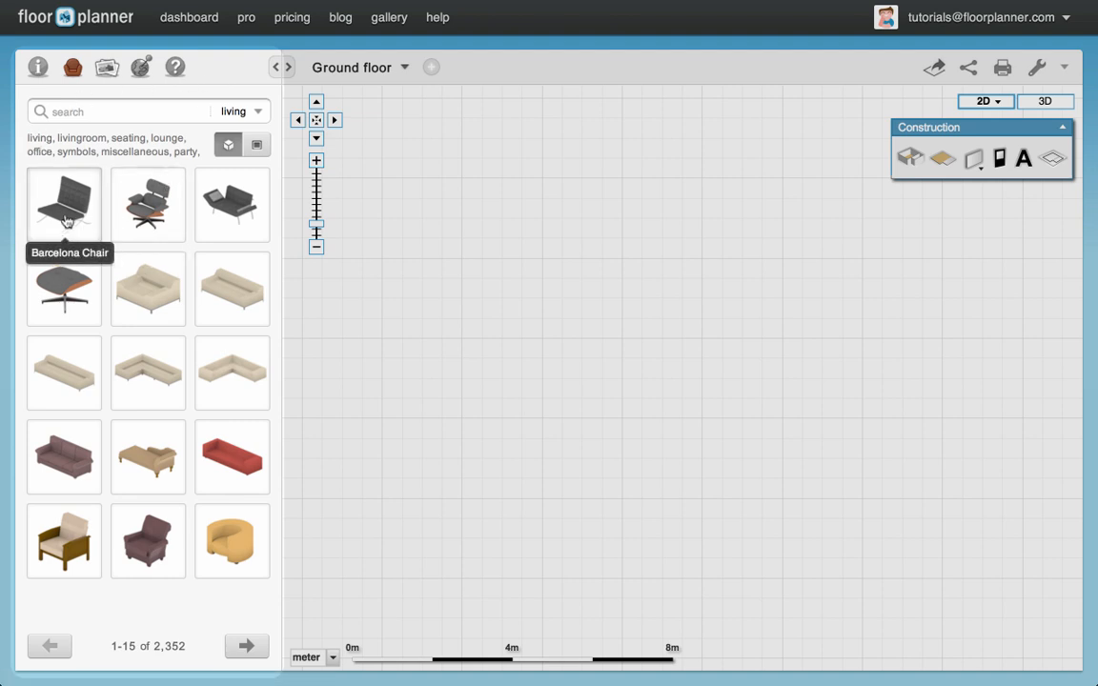
pyautogui.moveTo(157, 292)
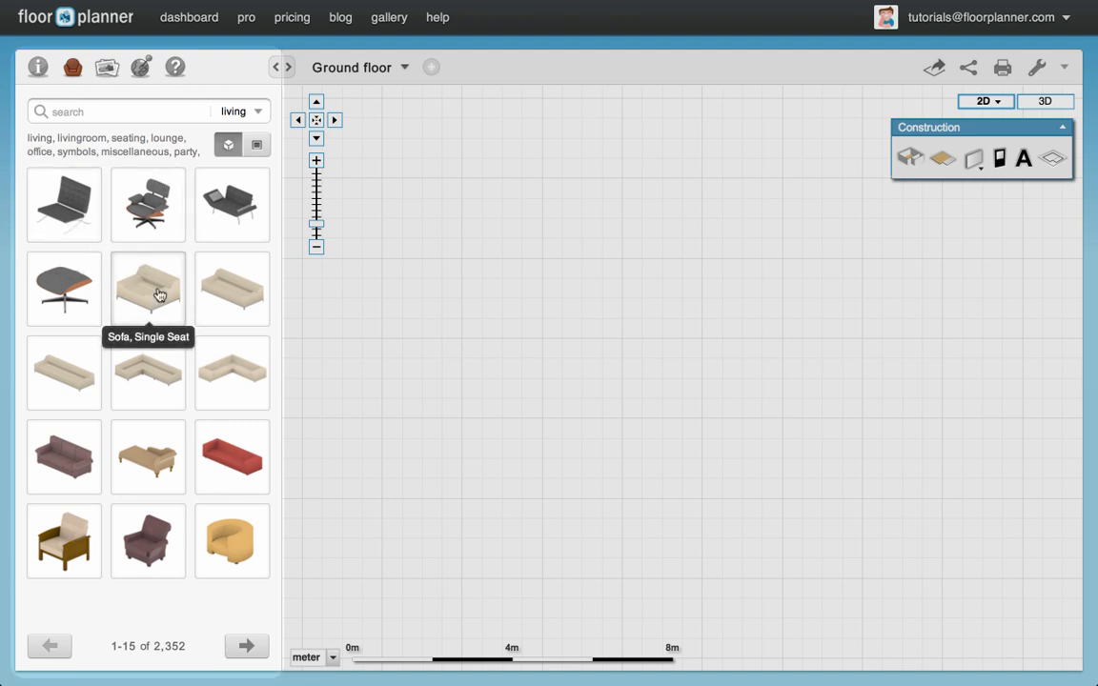
pyautogui.moveTo(254, 71)
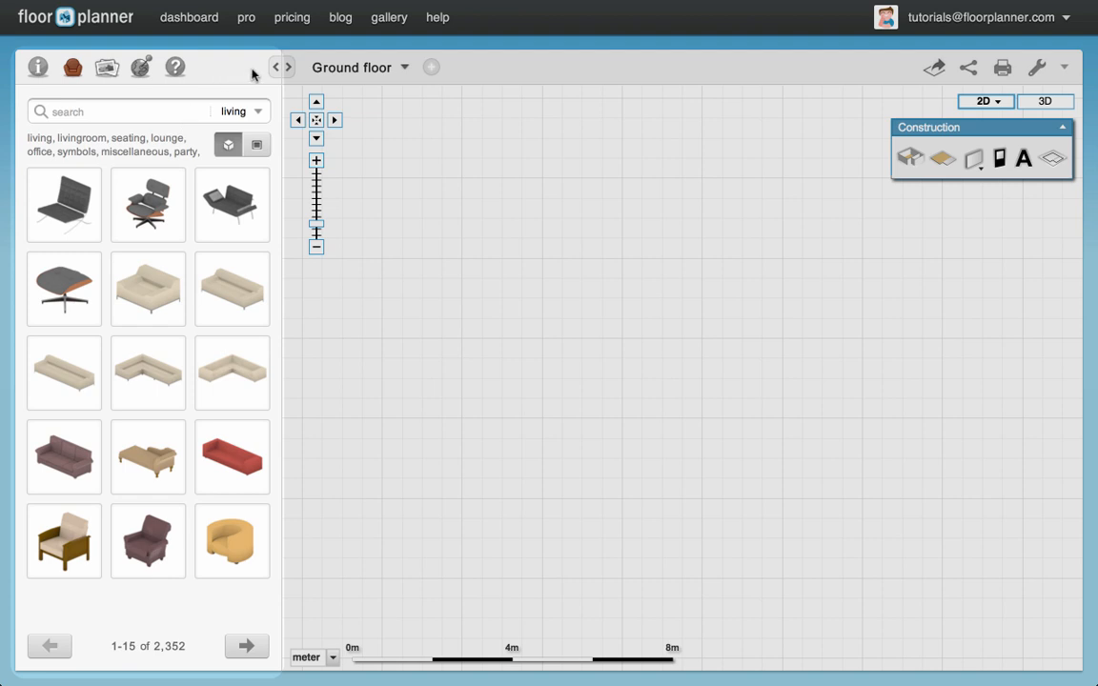
# Hide the furniture catalogue and activate the Room drawing tool with 0.25 m walls
pyautogui.click(277, 67)
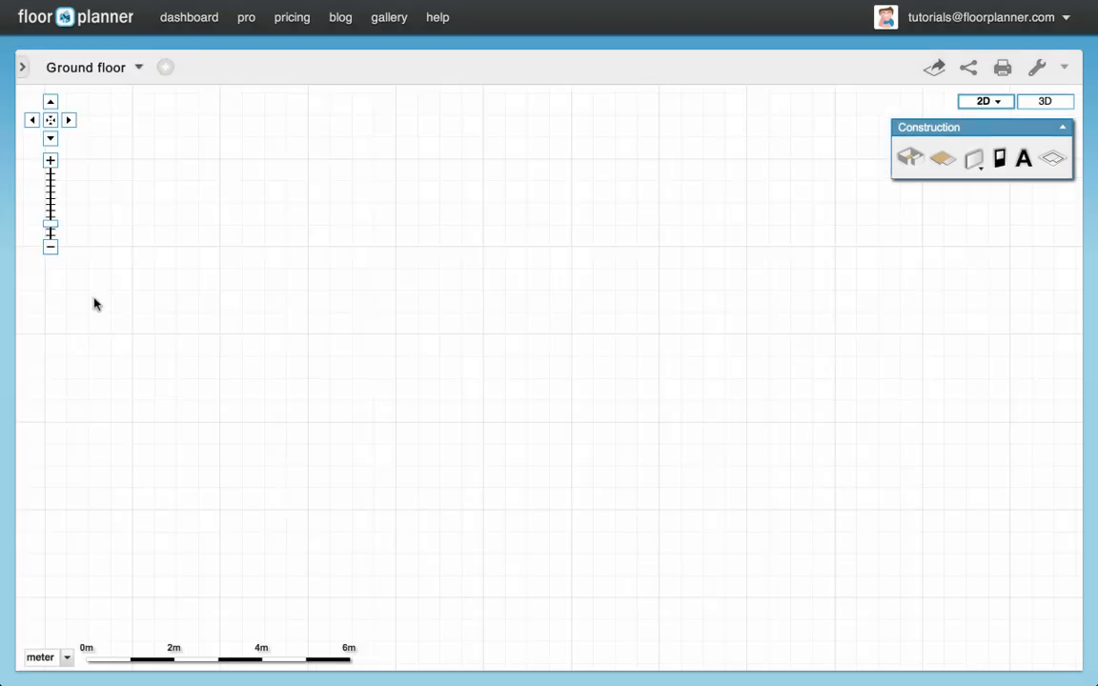
pyautogui.moveTo(593, 307)
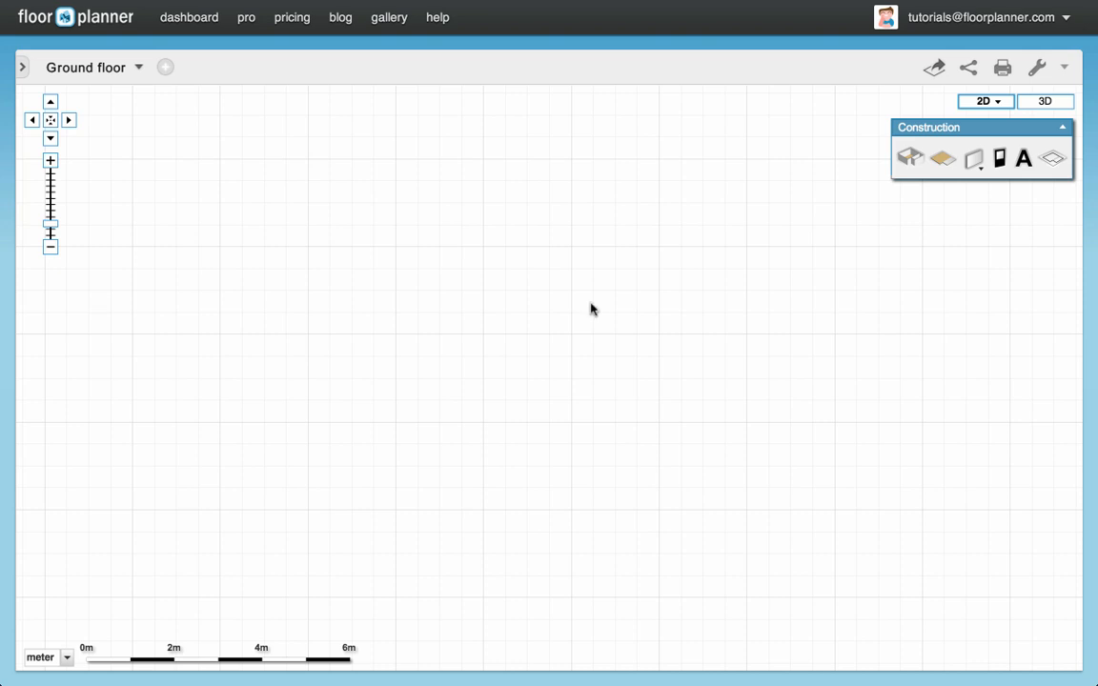
pyautogui.moveTo(636, 334)
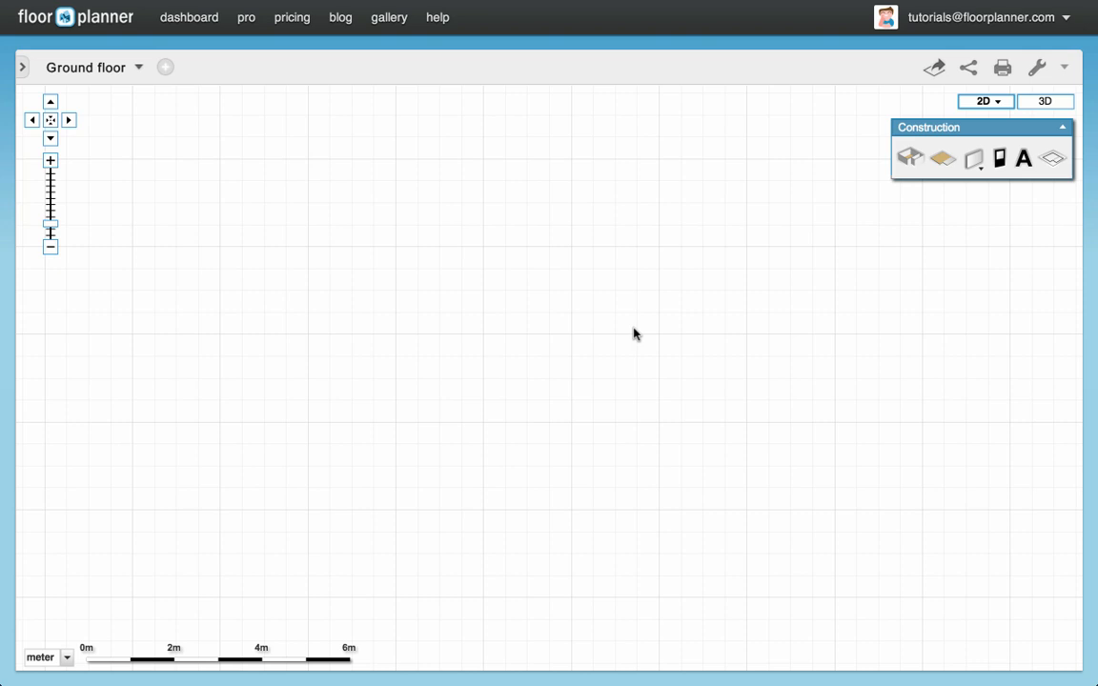
pyautogui.moveTo(909, 159)
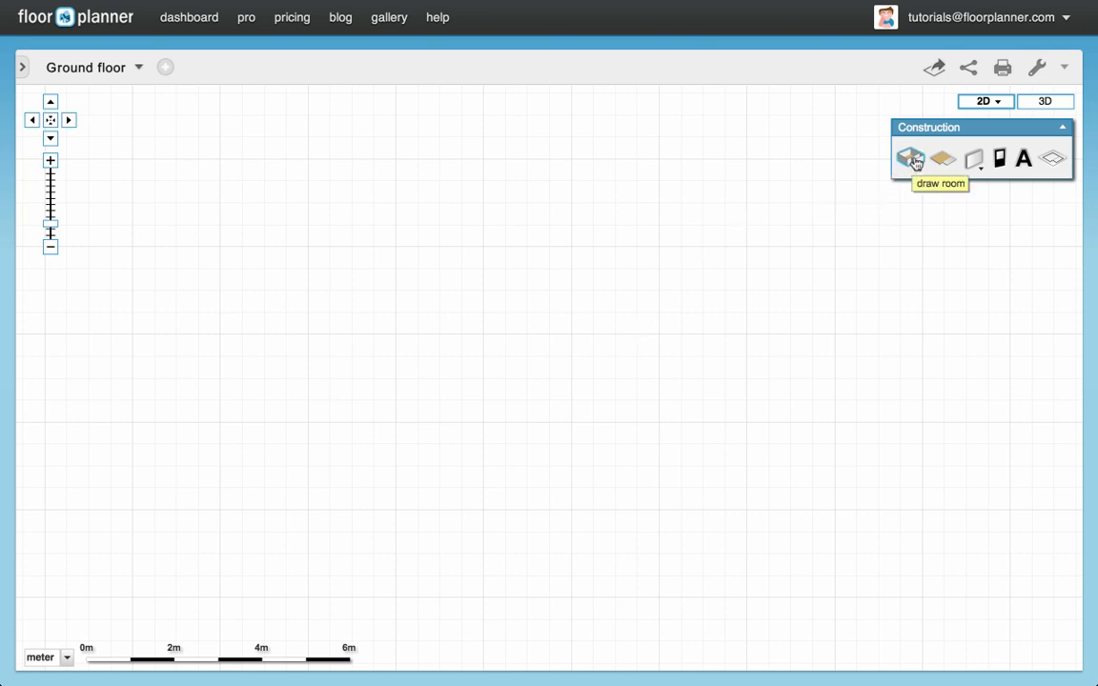
pyautogui.click(910, 158)
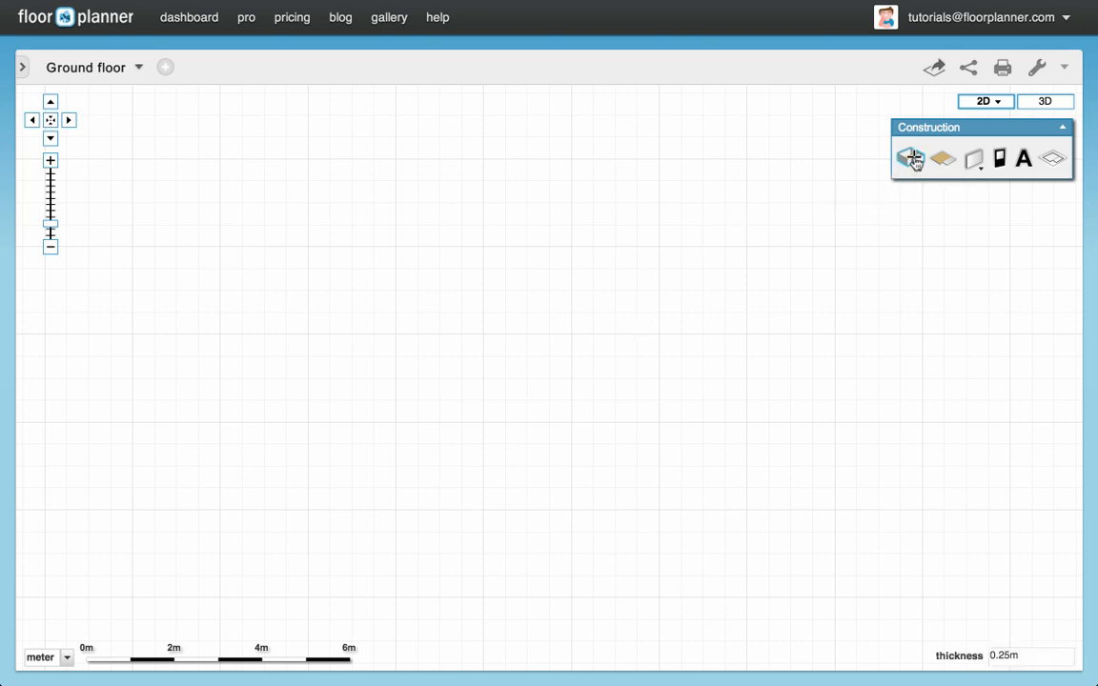
pyautogui.click(910, 158)
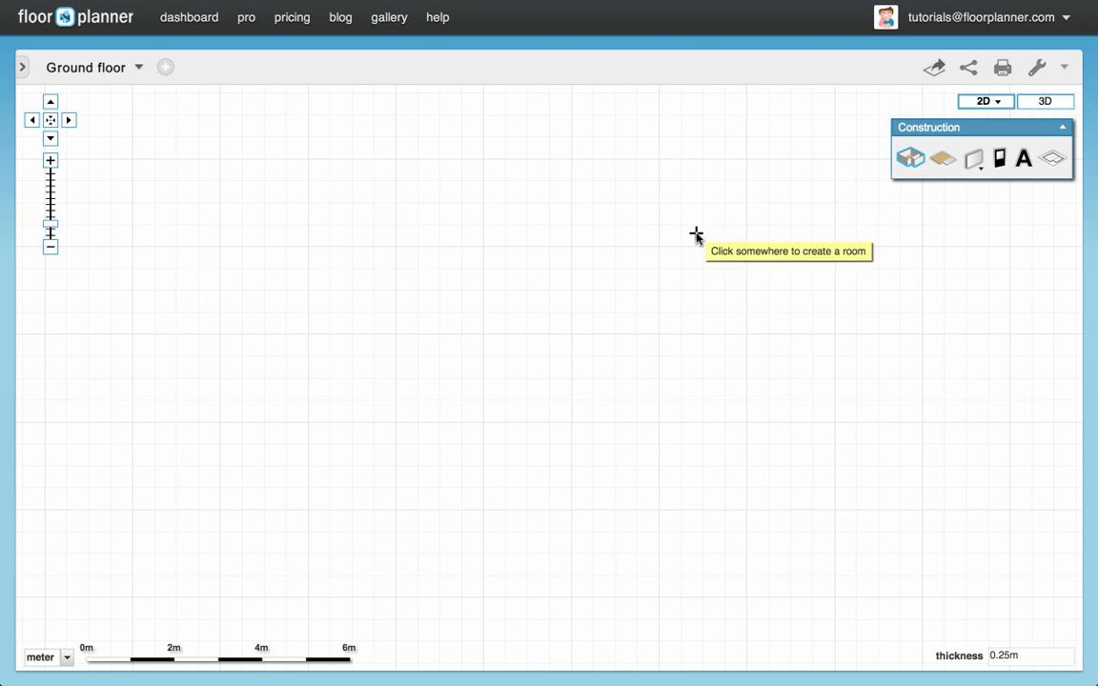
pyautogui.moveTo(678, 241)
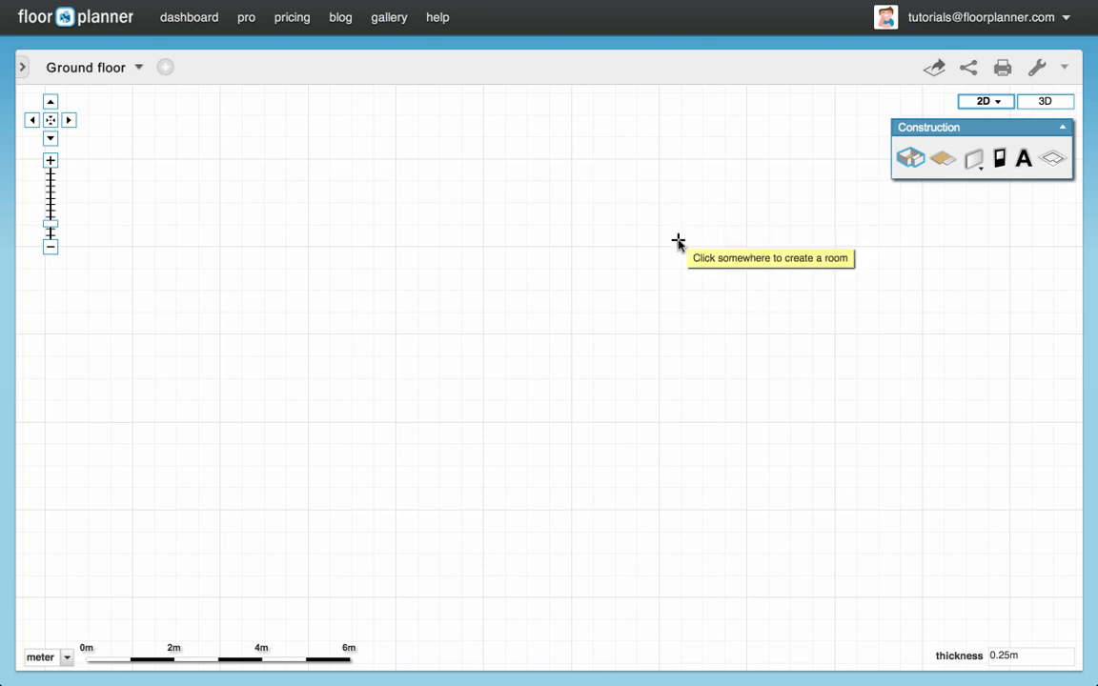
pyautogui.moveTo(174, 154)
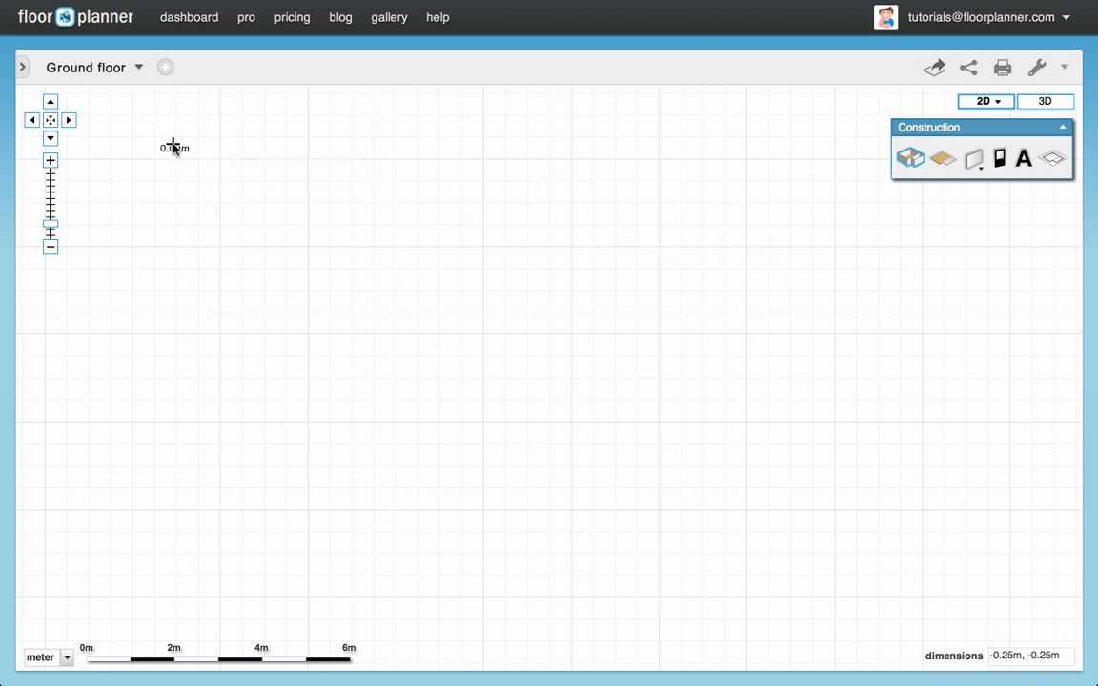
# Drag out a rectangular room roughly 8.8 m wide on the grid
pyautogui.moveTo(173, 148); pyautogui.dragTo(517, 404)
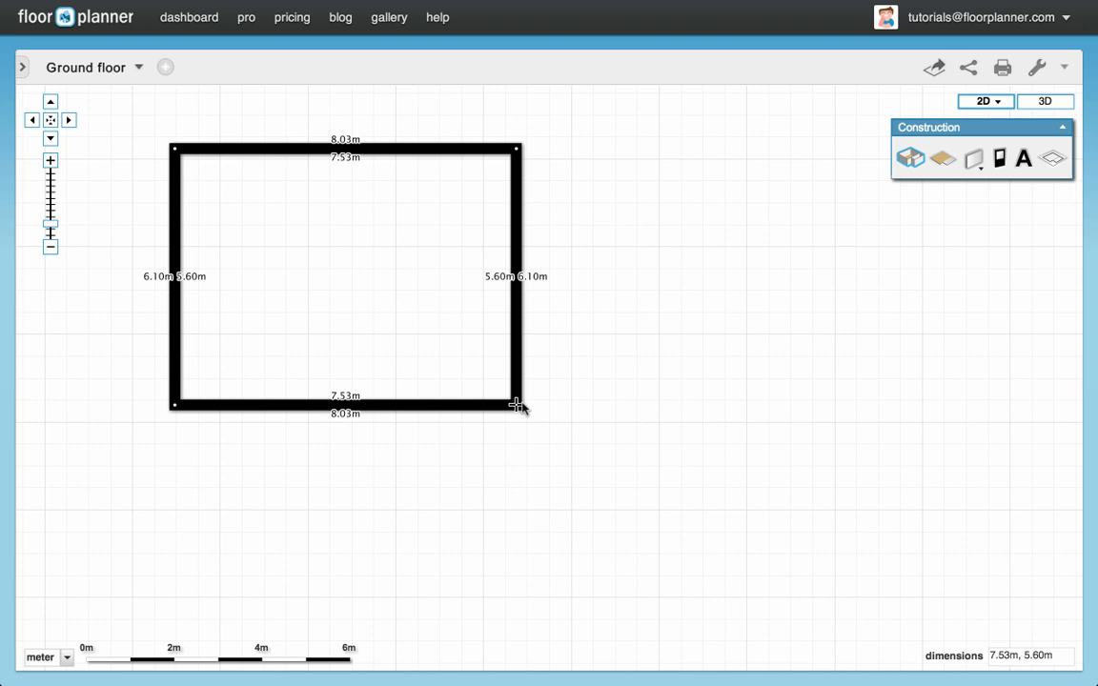
pyautogui.moveTo(515, 403); pyautogui.dragTo(548, 413)
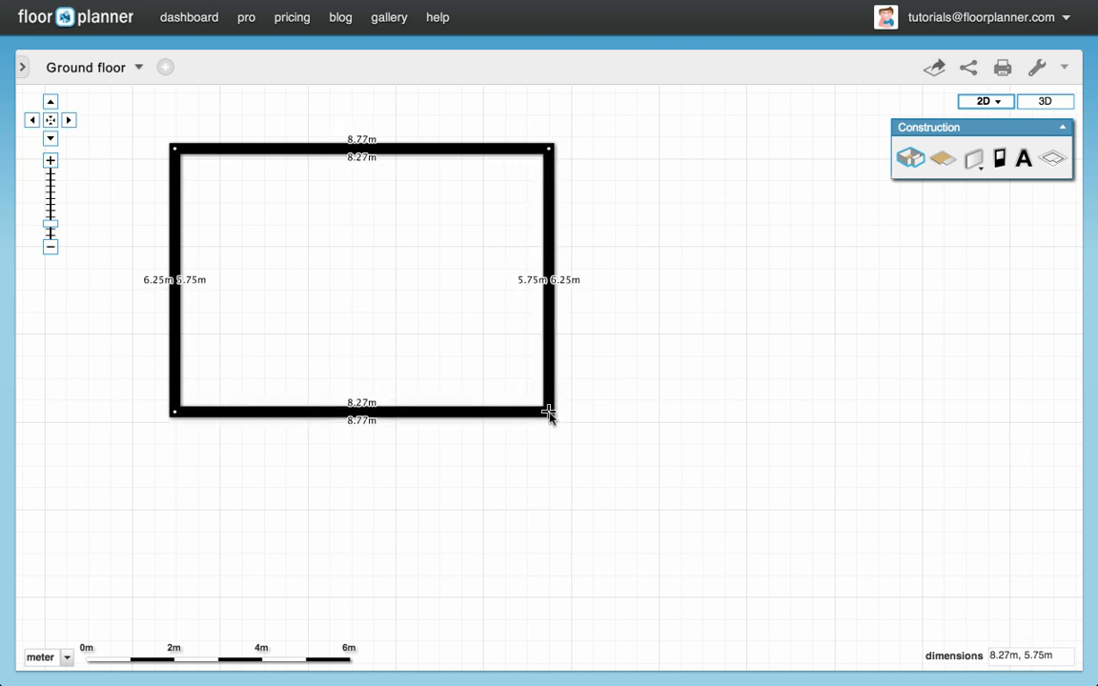
pyautogui.moveTo(548, 413); pyautogui.dragTo(553, 417)
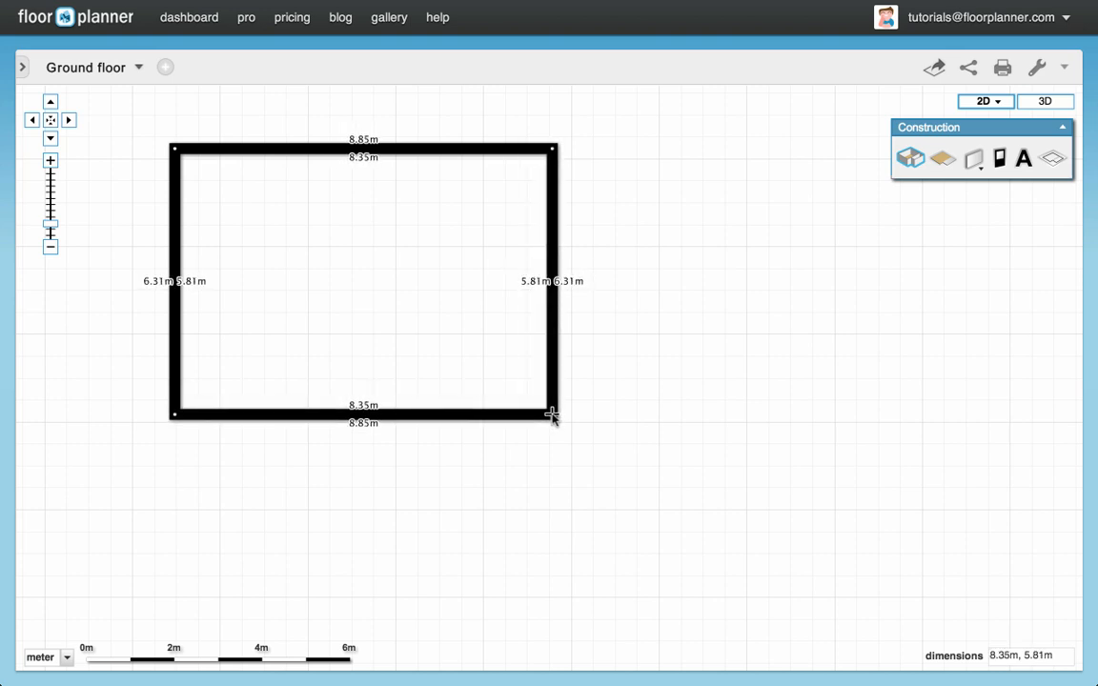
pyautogui.moveTo(553, 414); pyautogui.dragTo(570, 357)
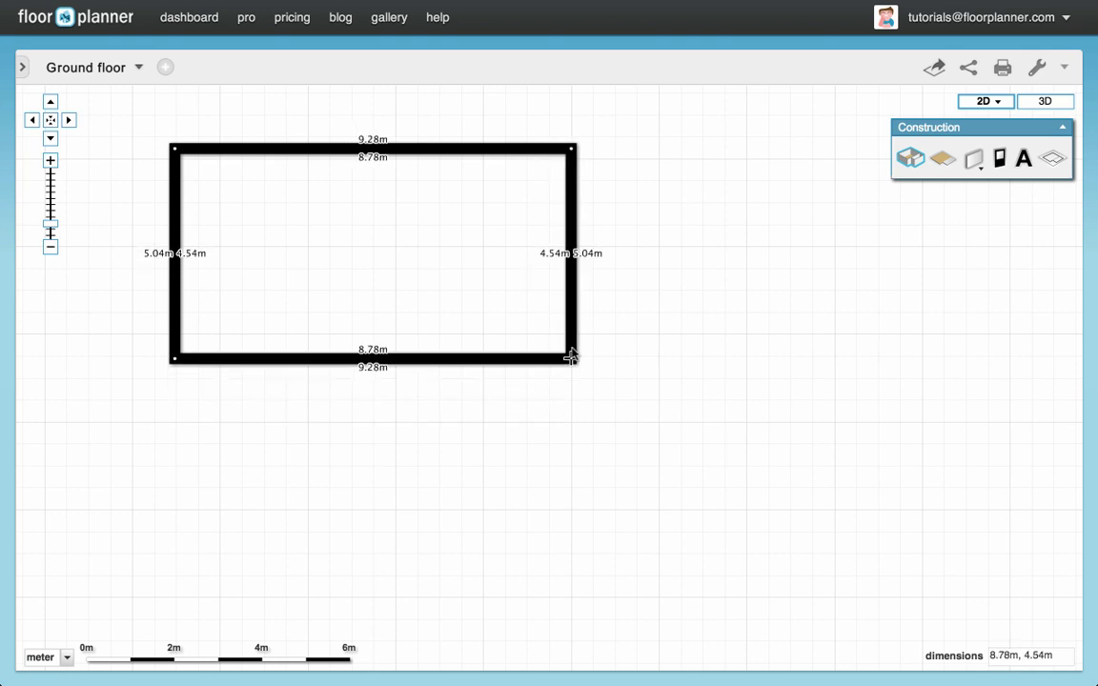
pyautogui.moveTo(571, 358); pyautogui.dragTo(568, 441)
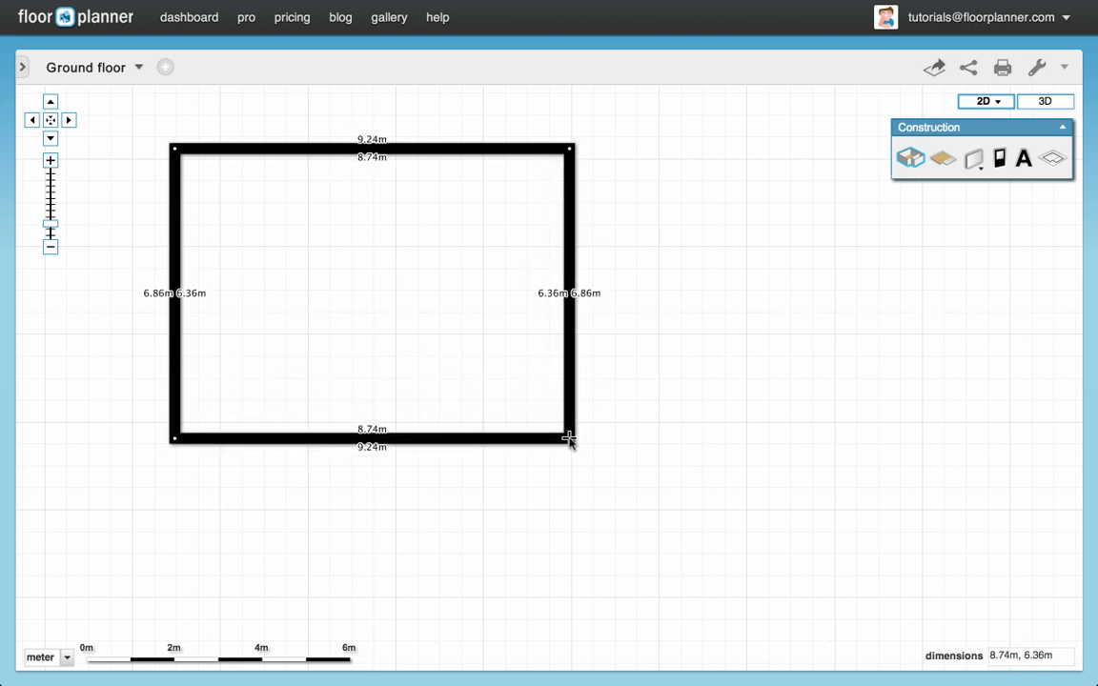
pyautogui.moveTo(569, 440); pyautogui.dragTo(606, 470)
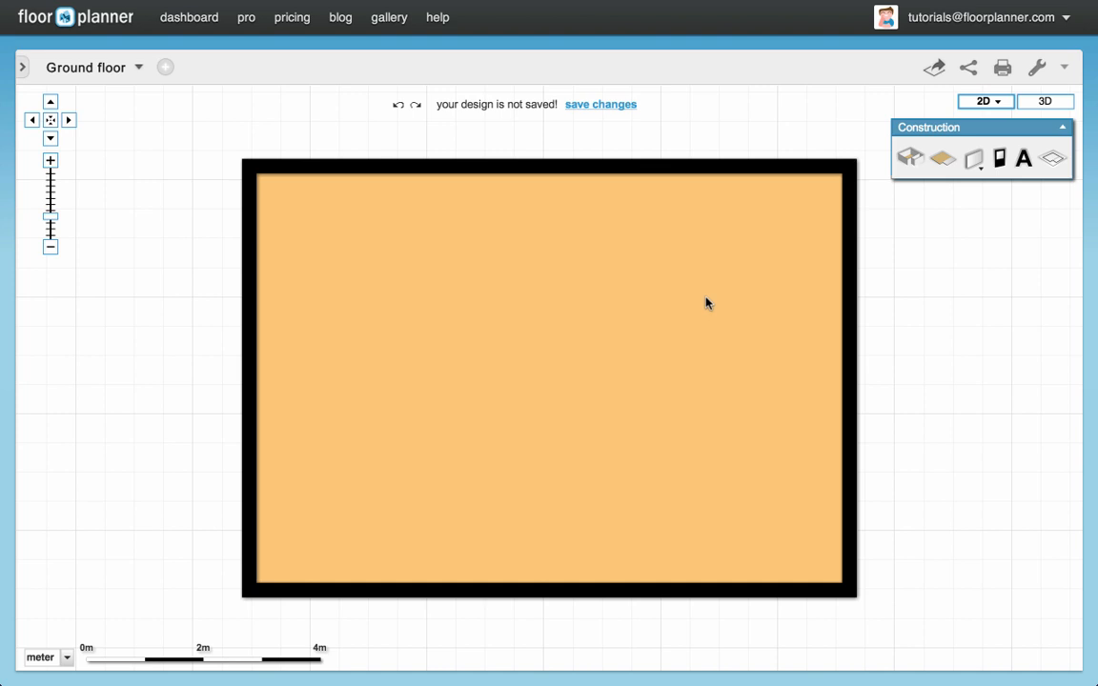
# Split the top wall and drag its left section downward to form a step
pyautogui.click(474, 172)
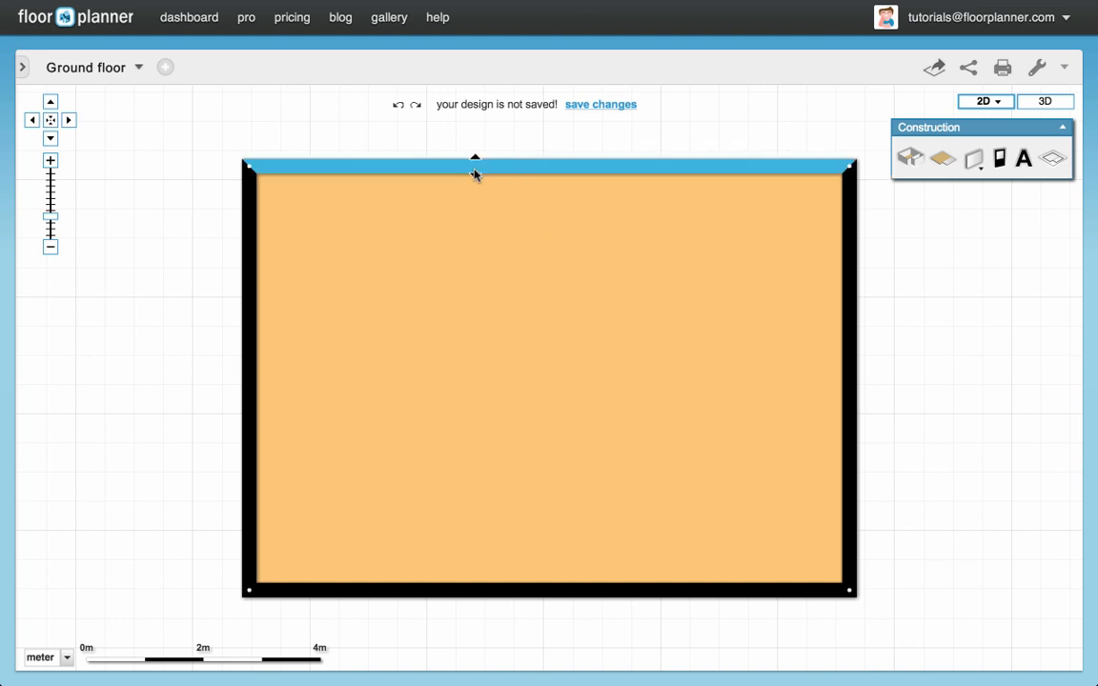
pyautogui.moveTo(467, 174)
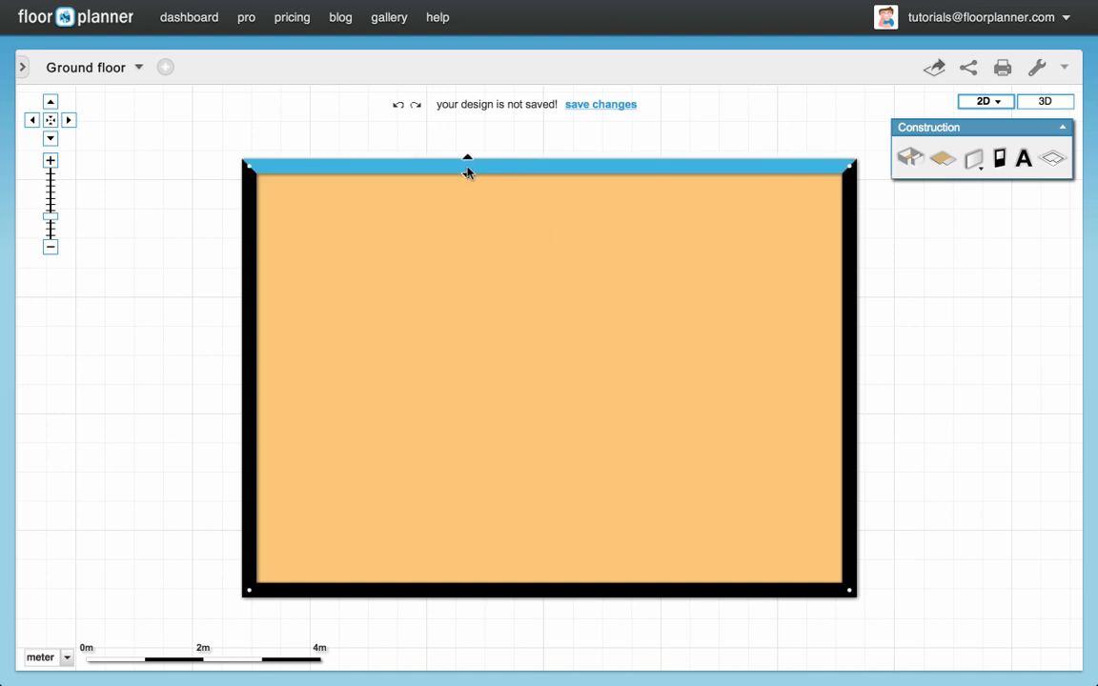
pyautogui.click(468, 170)
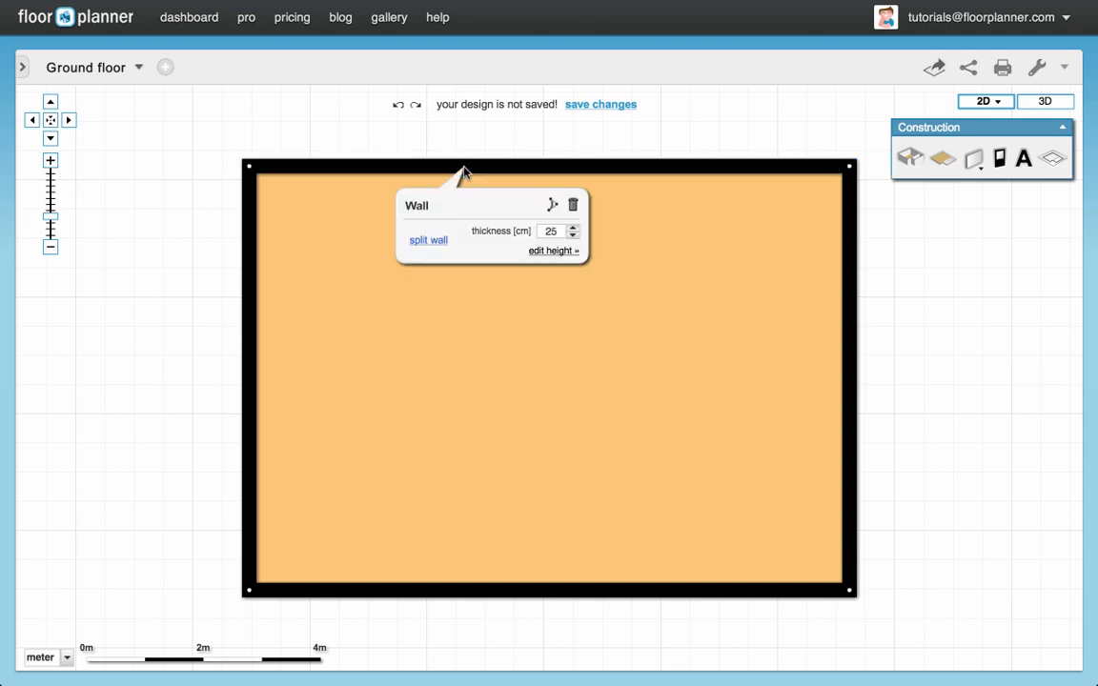
pyautogui.moveTo(518, 304)
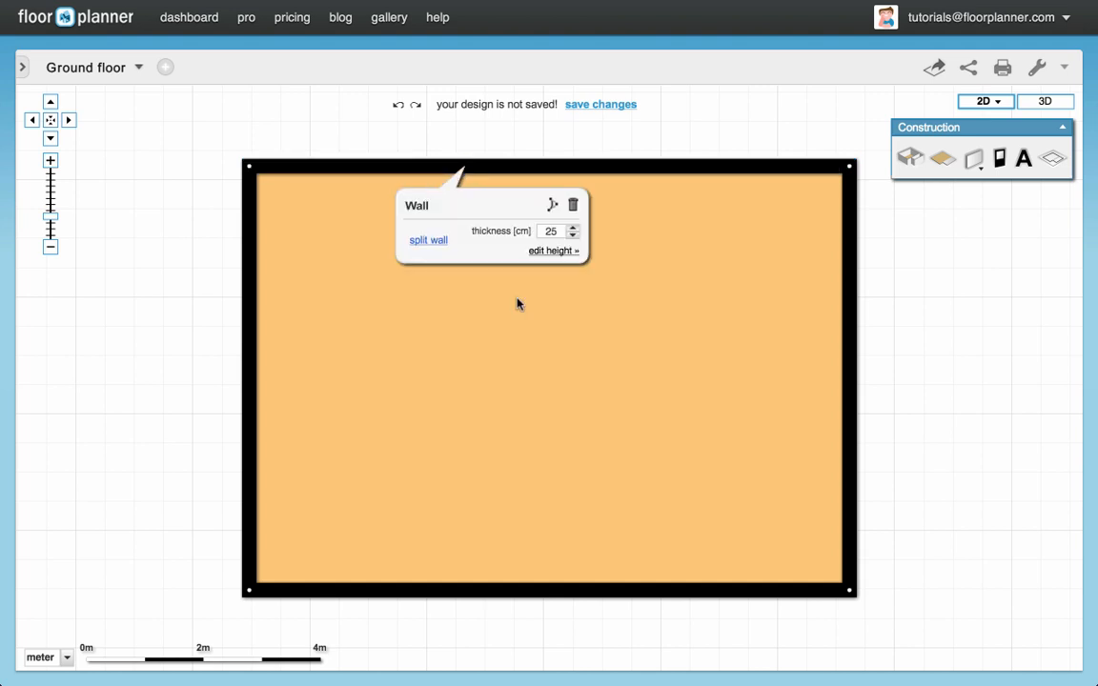
pyautogui.moveTo(523, 303)
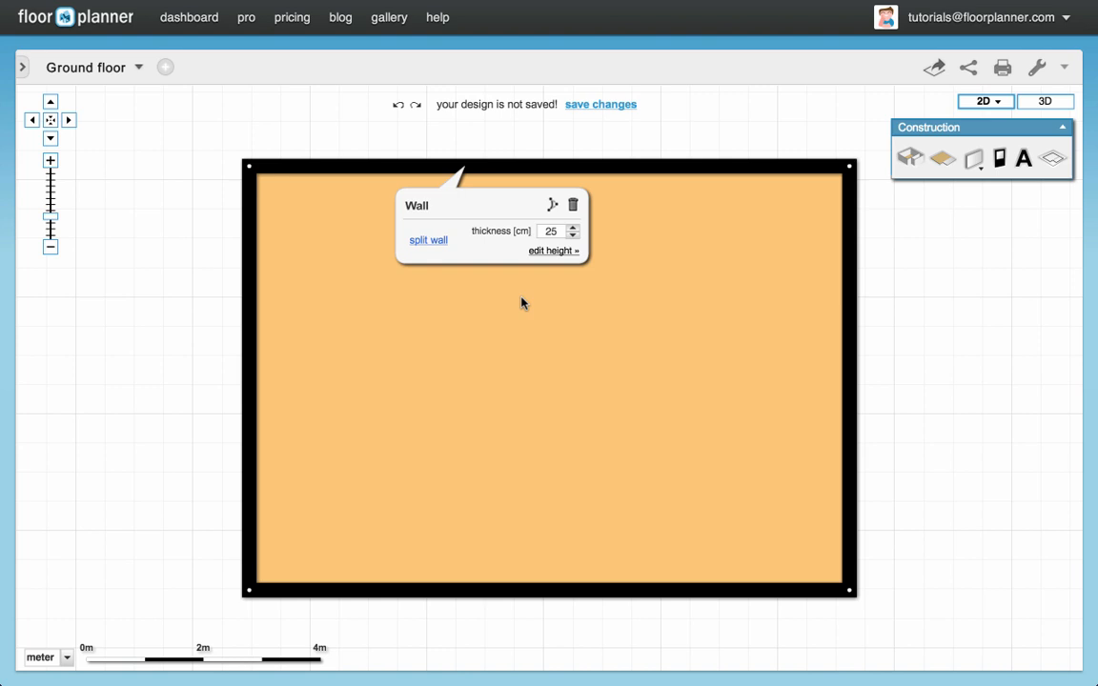
pyautogui.moveTo(473, 303)
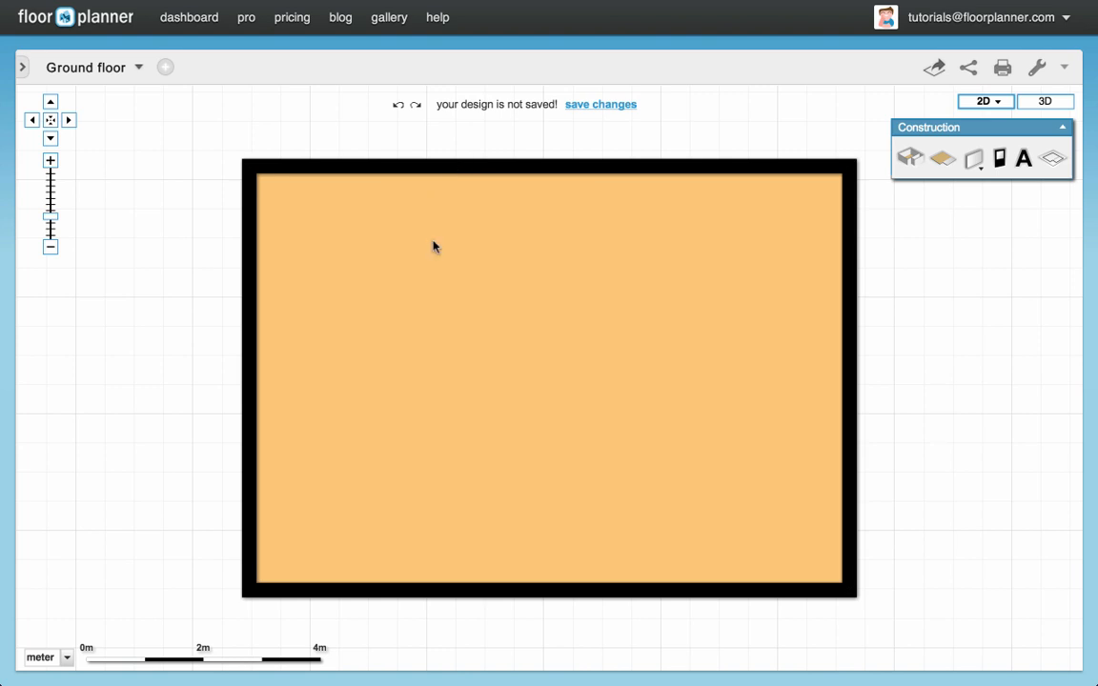
pyautogui.click(436, 179)
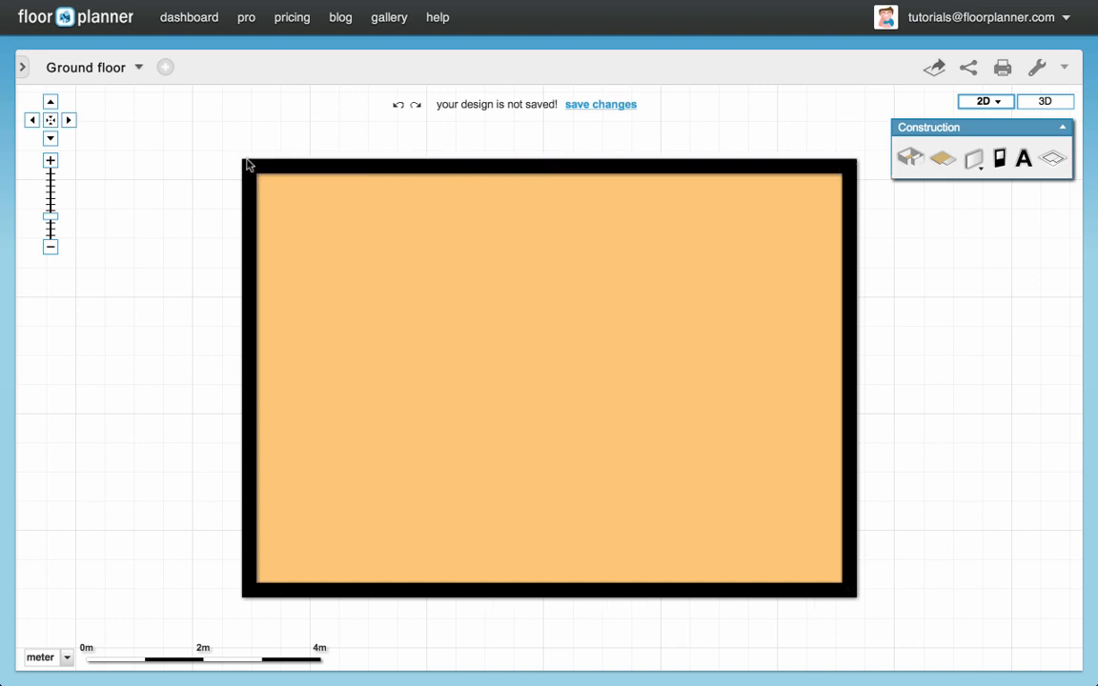
pyautogui.moveTo(259, 596)
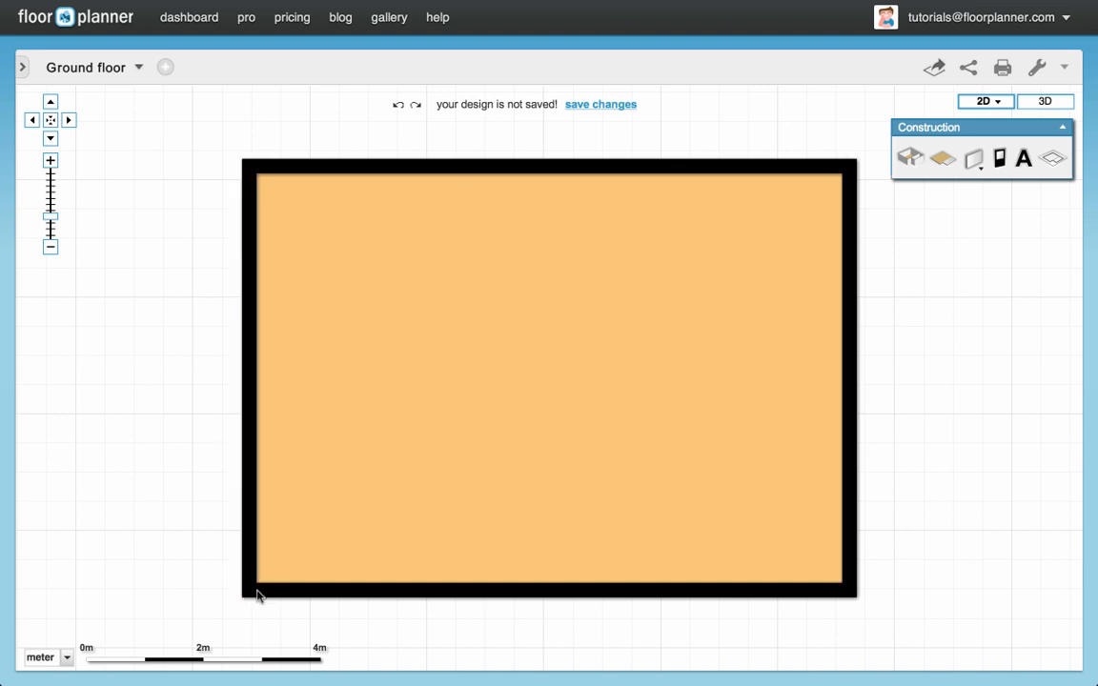
pyautogui.moveTo(374, 204)
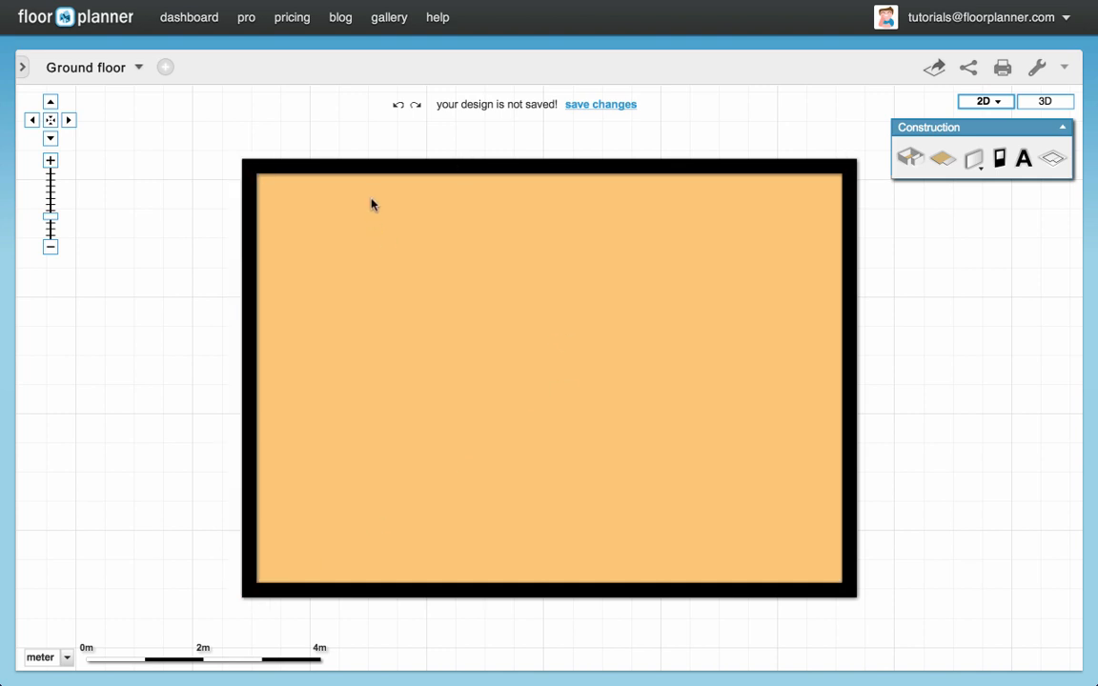
pyautogui.click(365, 168)
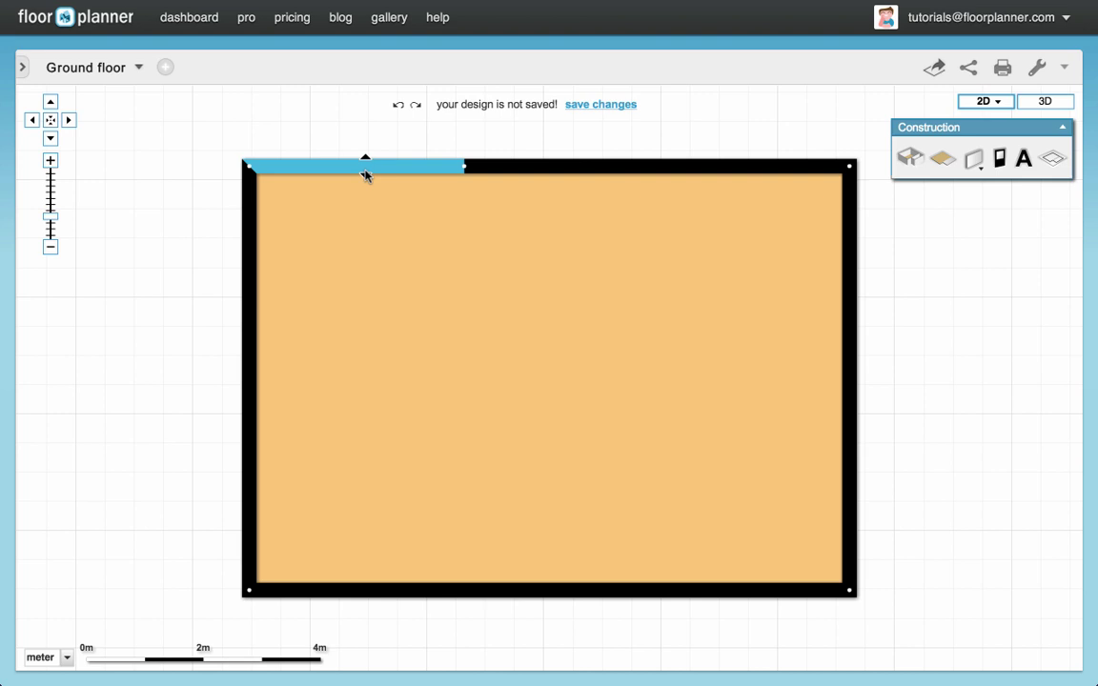
pyautogui.moveTo(365, 167); pyautogui.dragTo(365, 193)
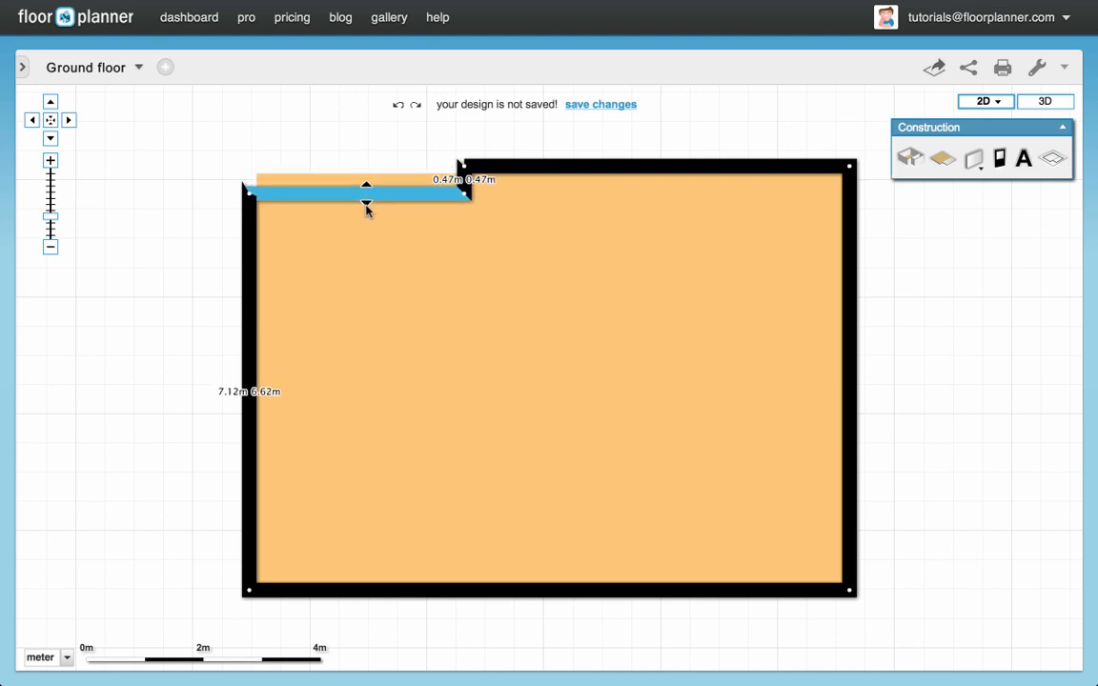
pyautogui.moveTo(366, 191); pyautogui.dragTo(374, 257)
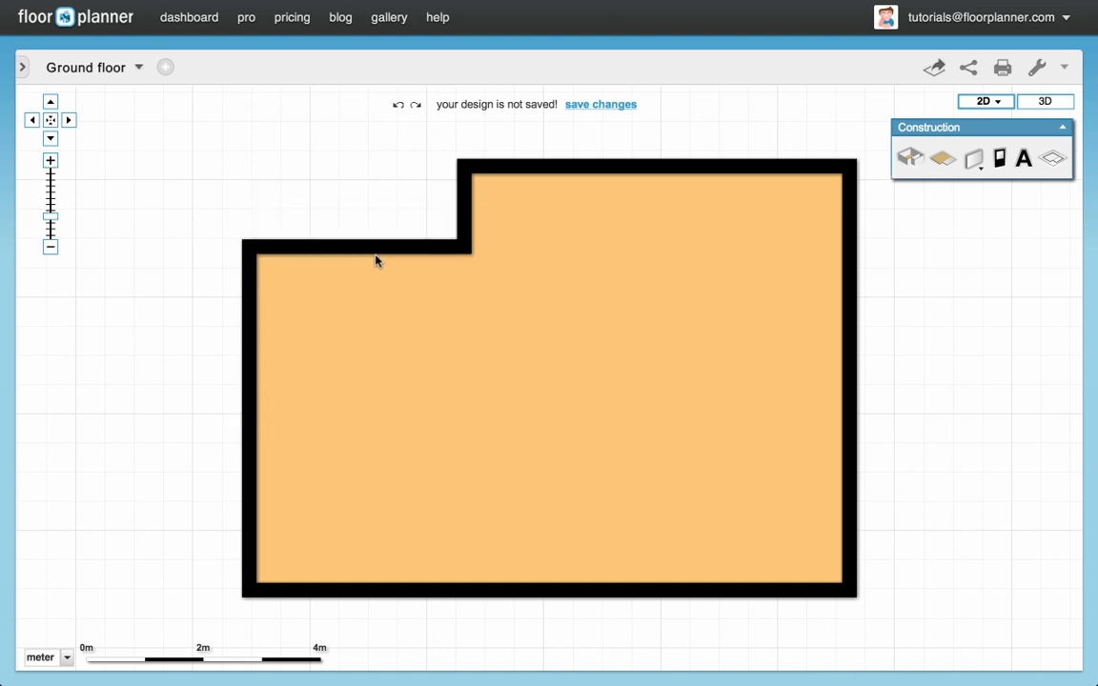
pyautogui.moveTo(381, 212)
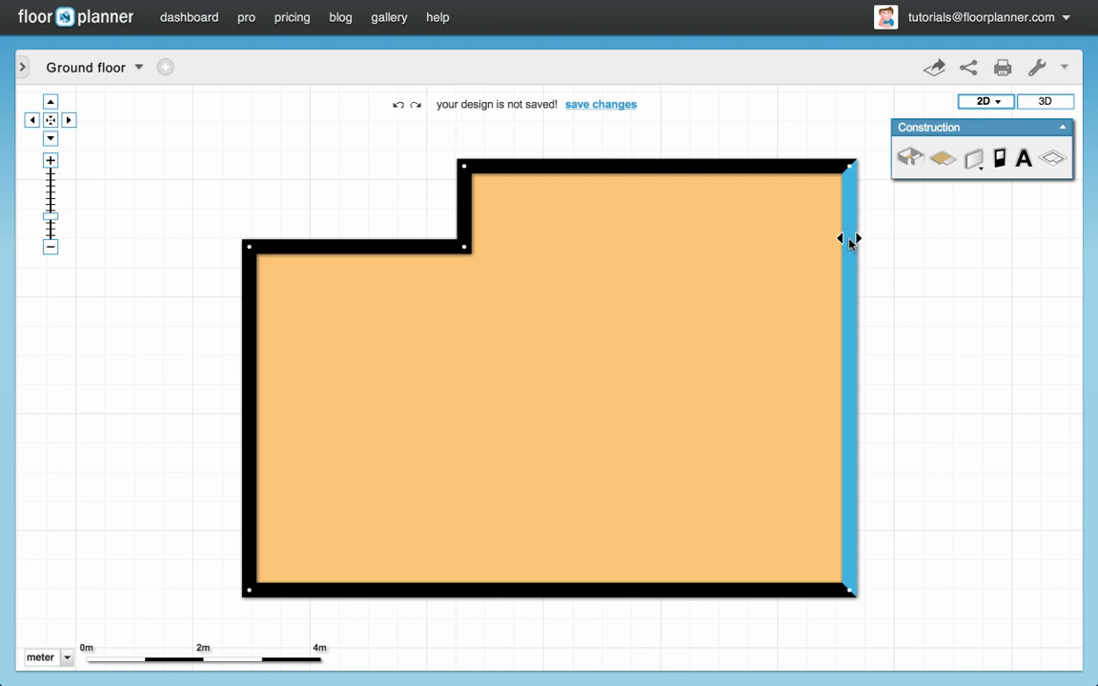
pyautogui.click(845, 238)
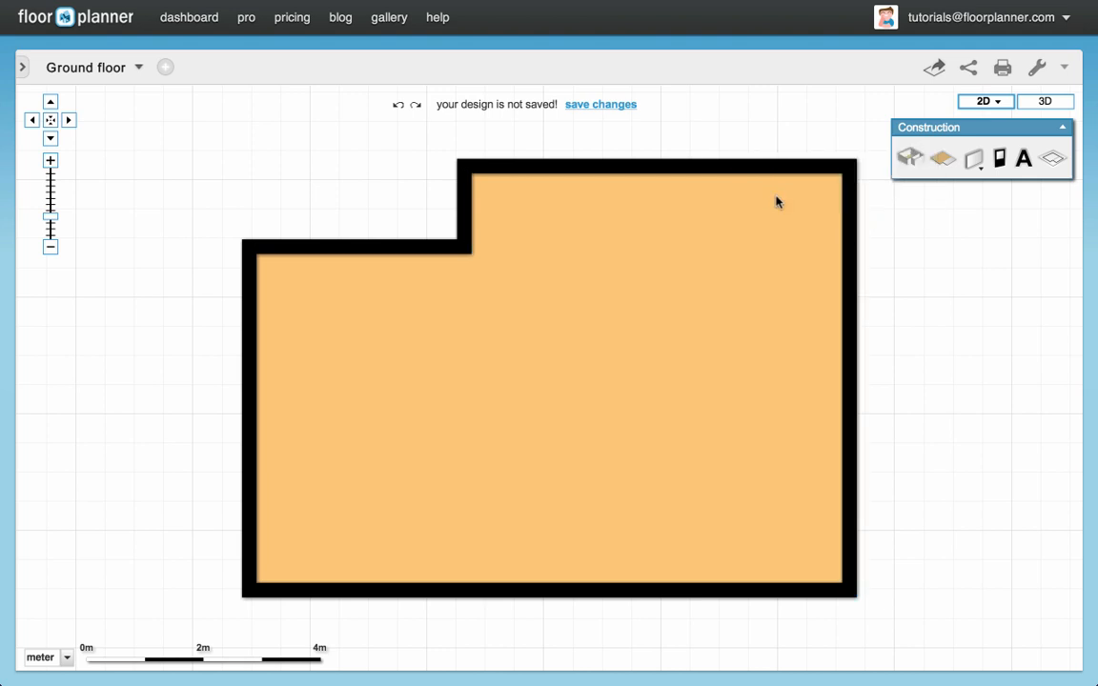
pyautogui.click(843, 353)
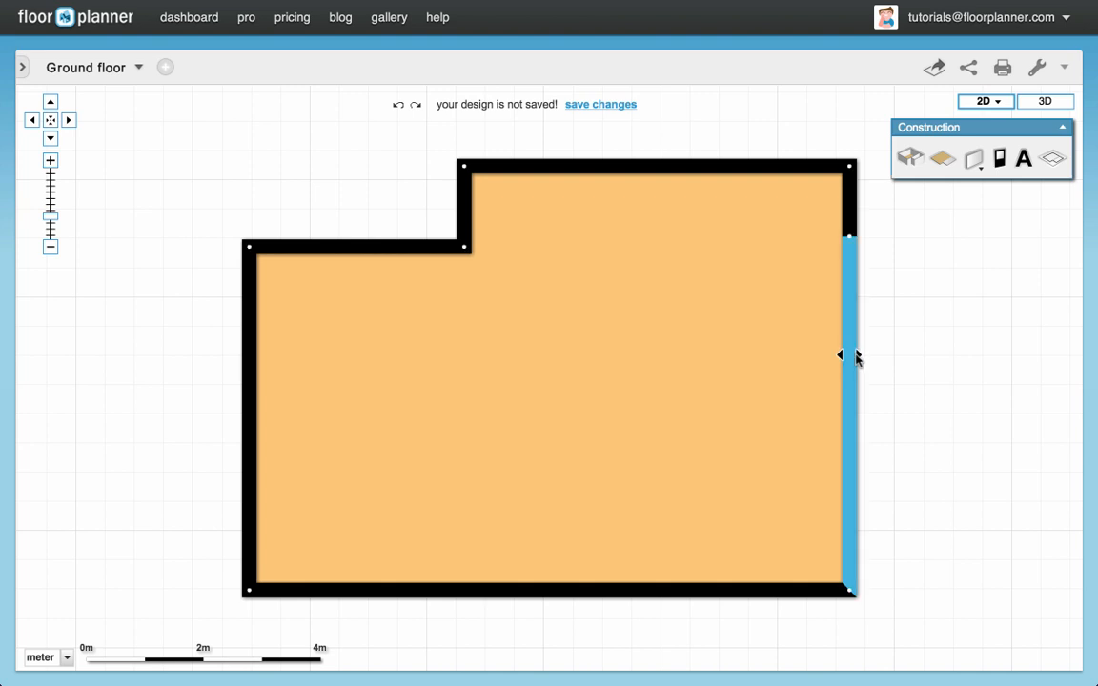
pyautogui.moveTo(862, 378)
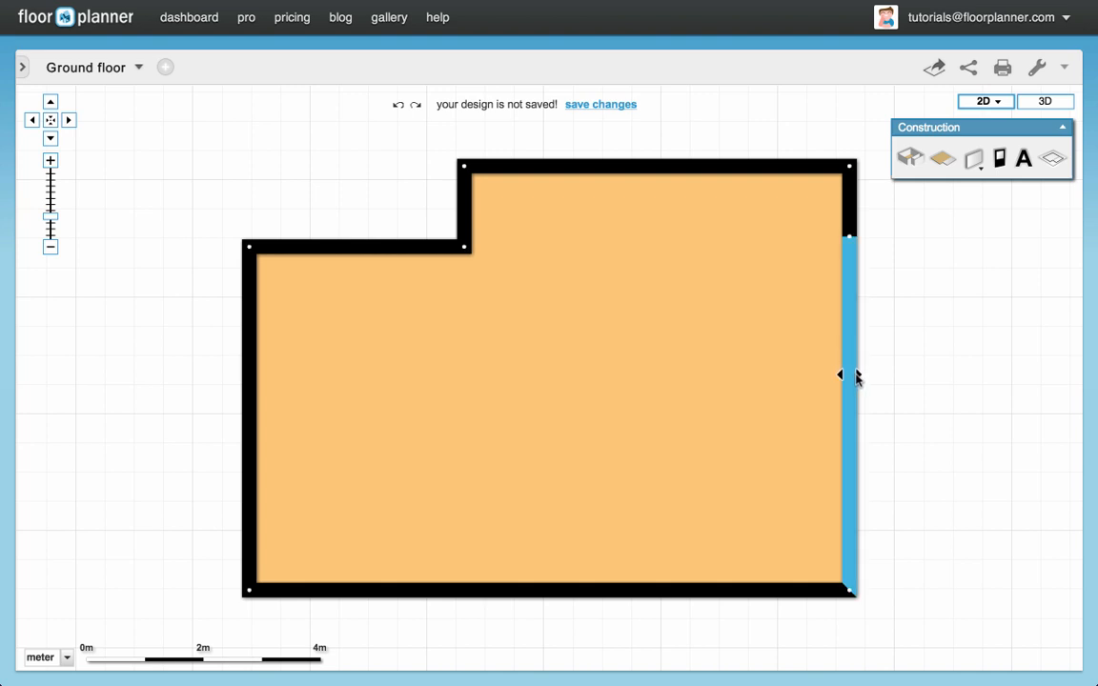
pyautogui.click(848, 373)
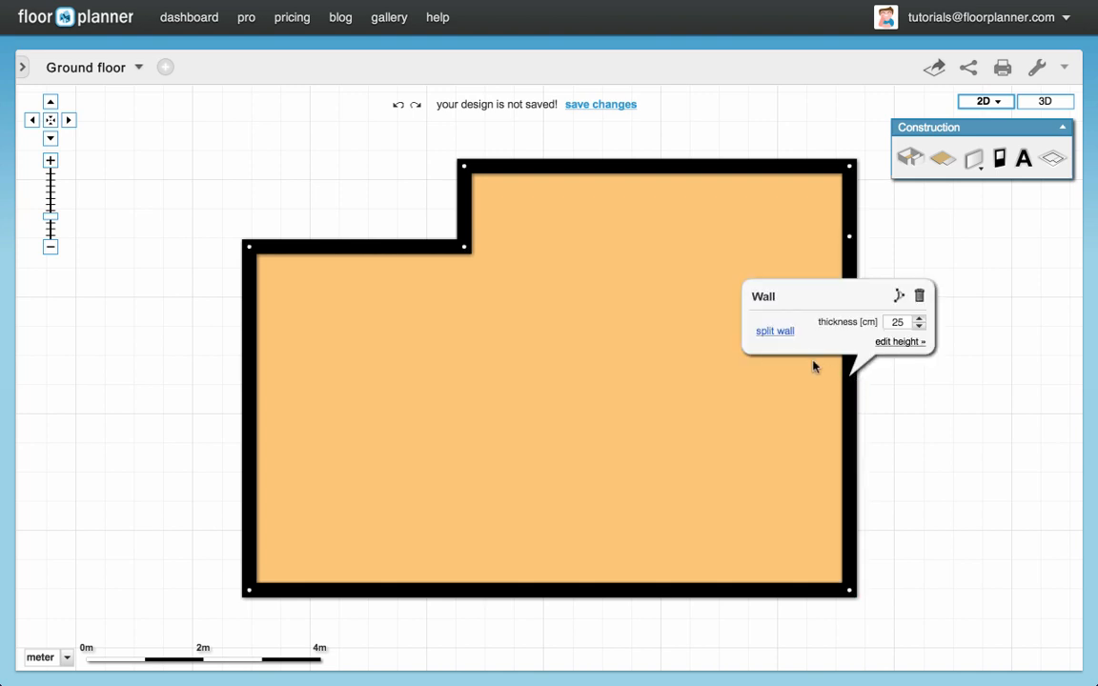
pyautogui.click(799, 323)
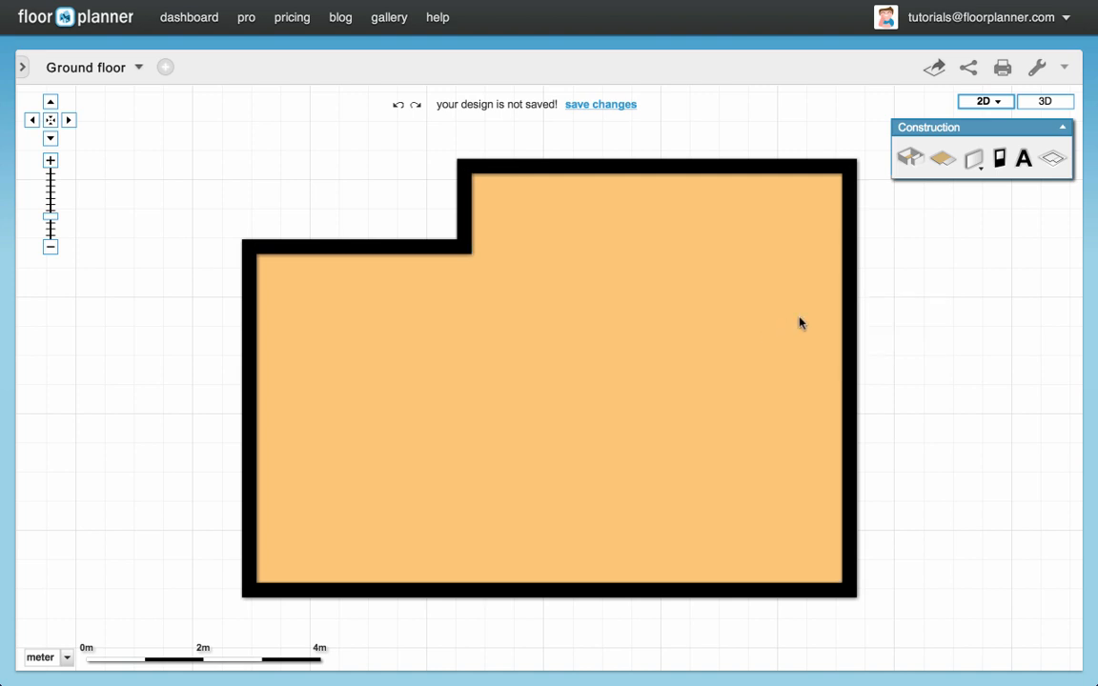
pyautogui.moveTo(823, 226)
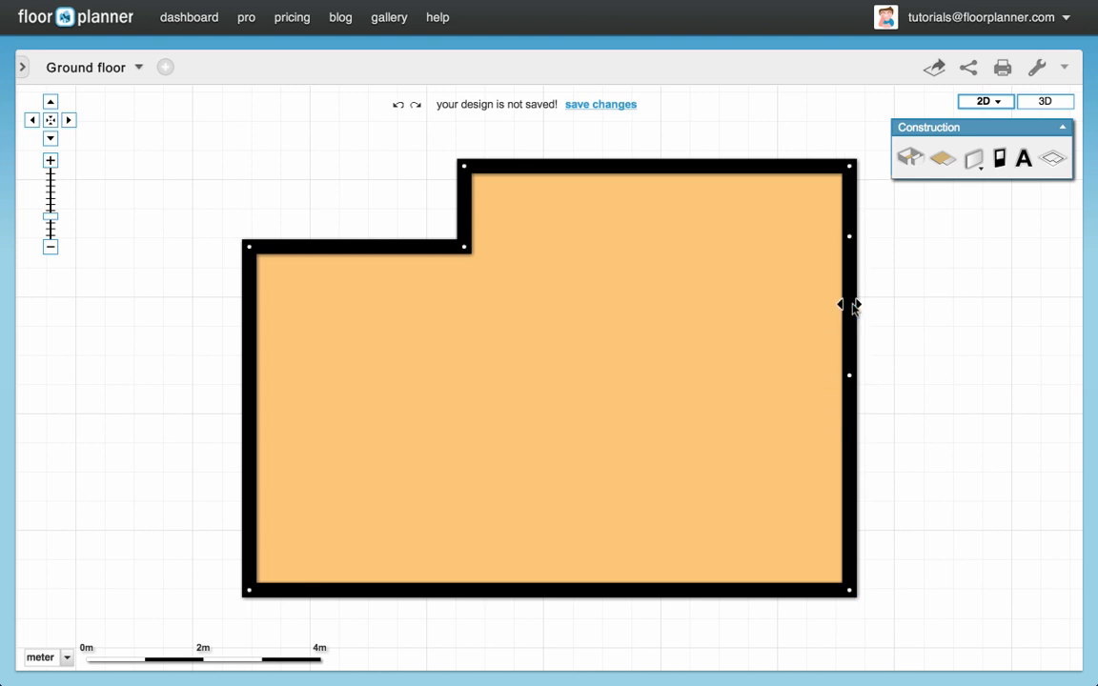
pyautogui.moveTo(843, 305); pyautogui.dragTo(903, 305)
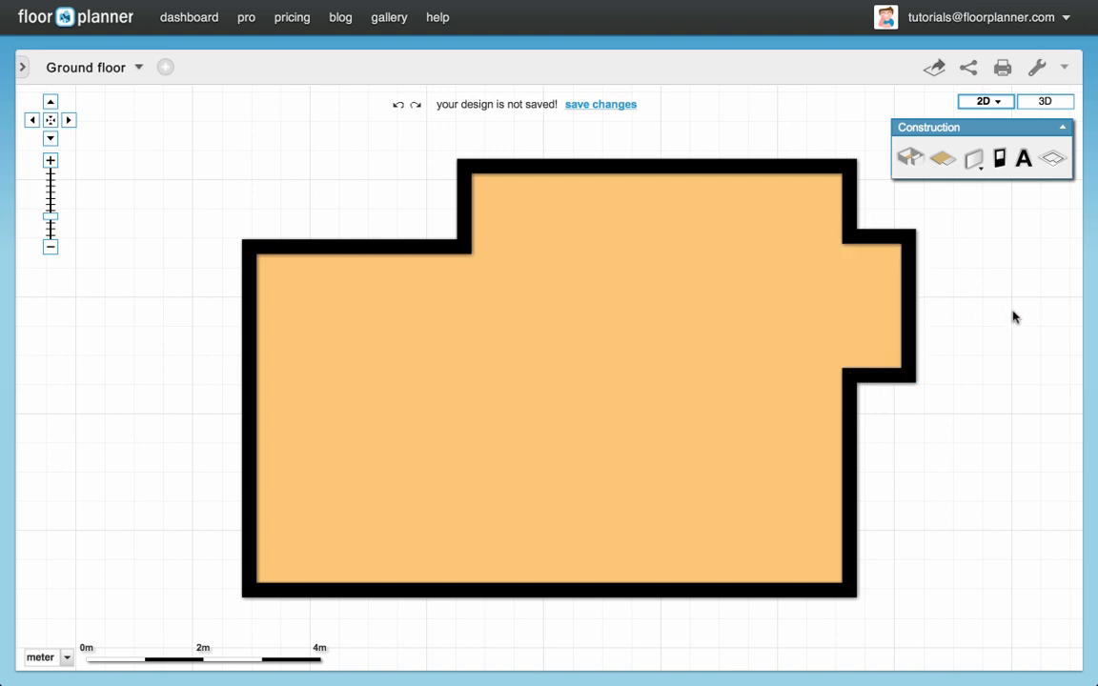
pyautogui.moveTo(1021, 323)
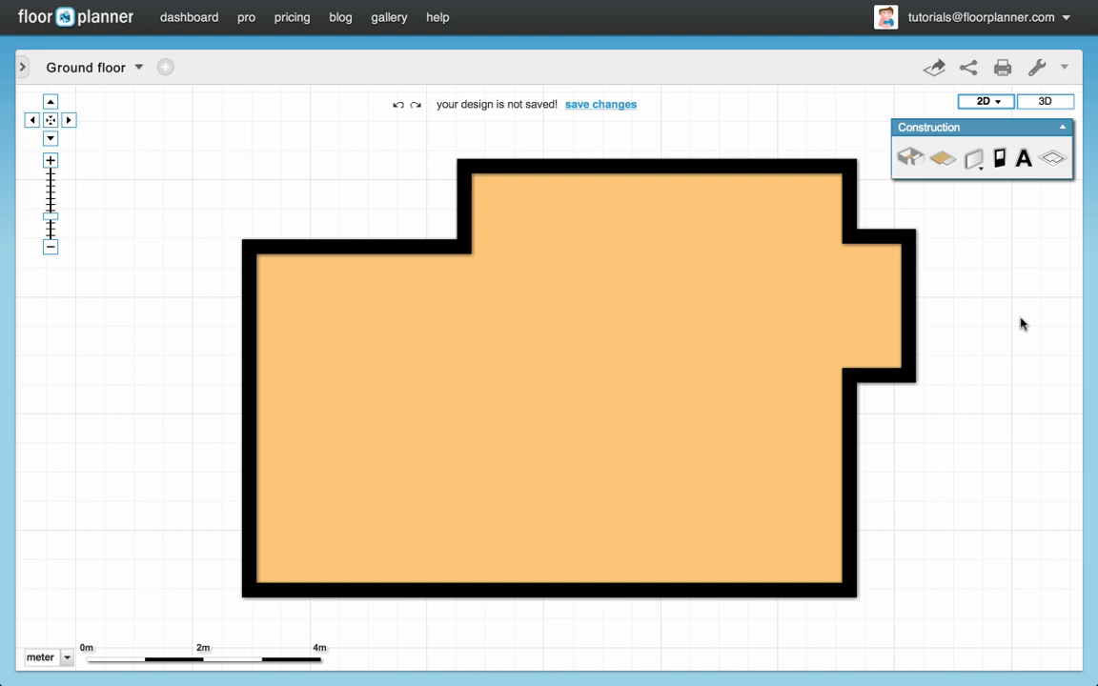
pyautogui.moveTo(533, 339)
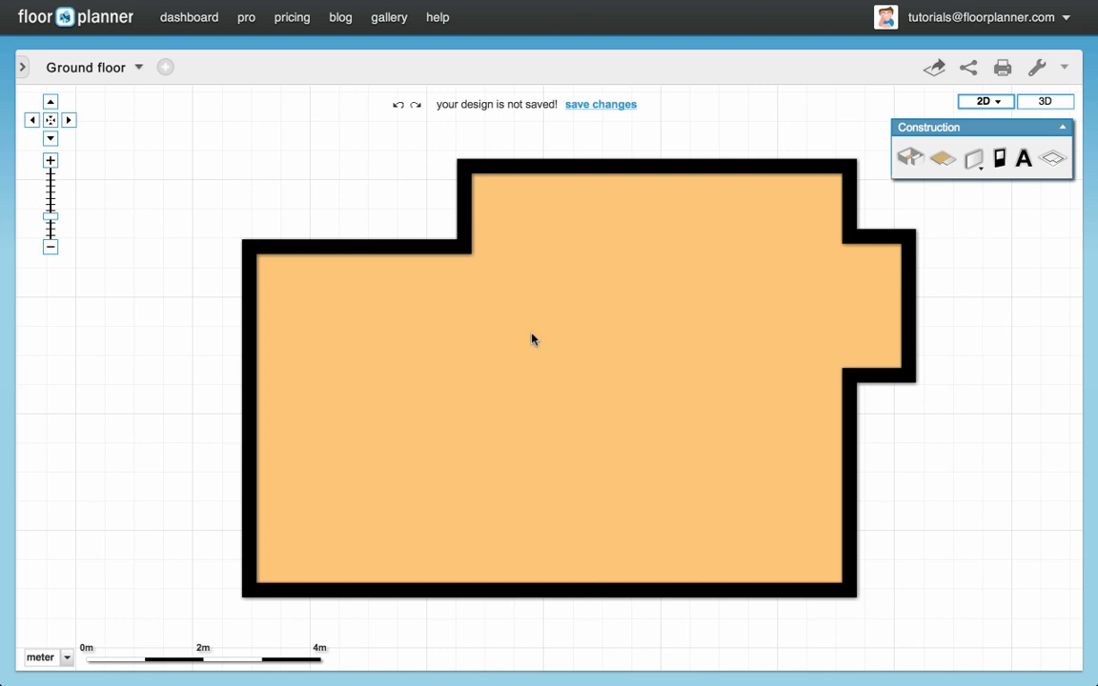
pyautogui.moveTo(502, 203)
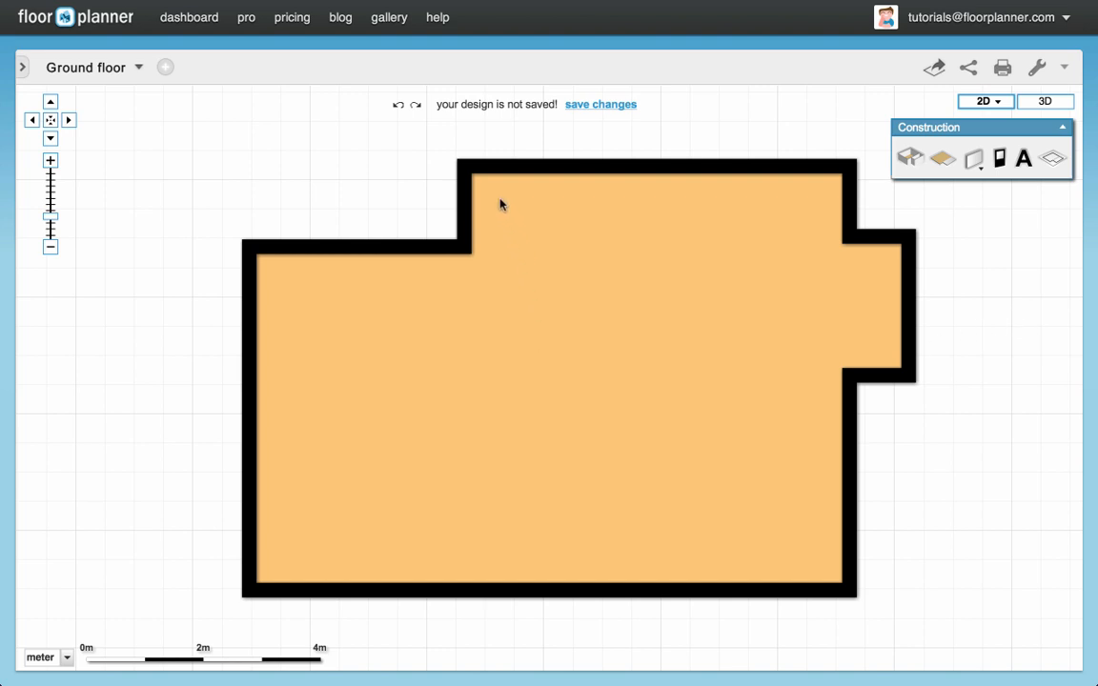
pyautogui.moveTo(457, 170)
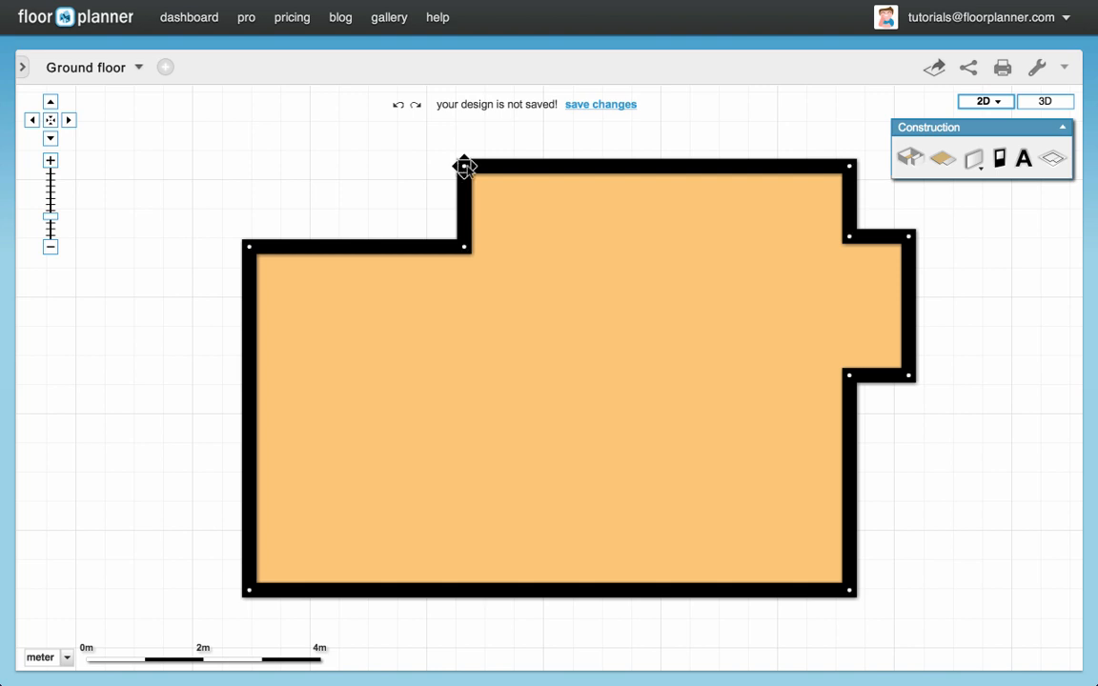
# Drag the upper-left inner corner rightward so that step becomes a diagonal wall
pyautogui.moveTo(466, 166); pyautogui.dragTo(523, 166)
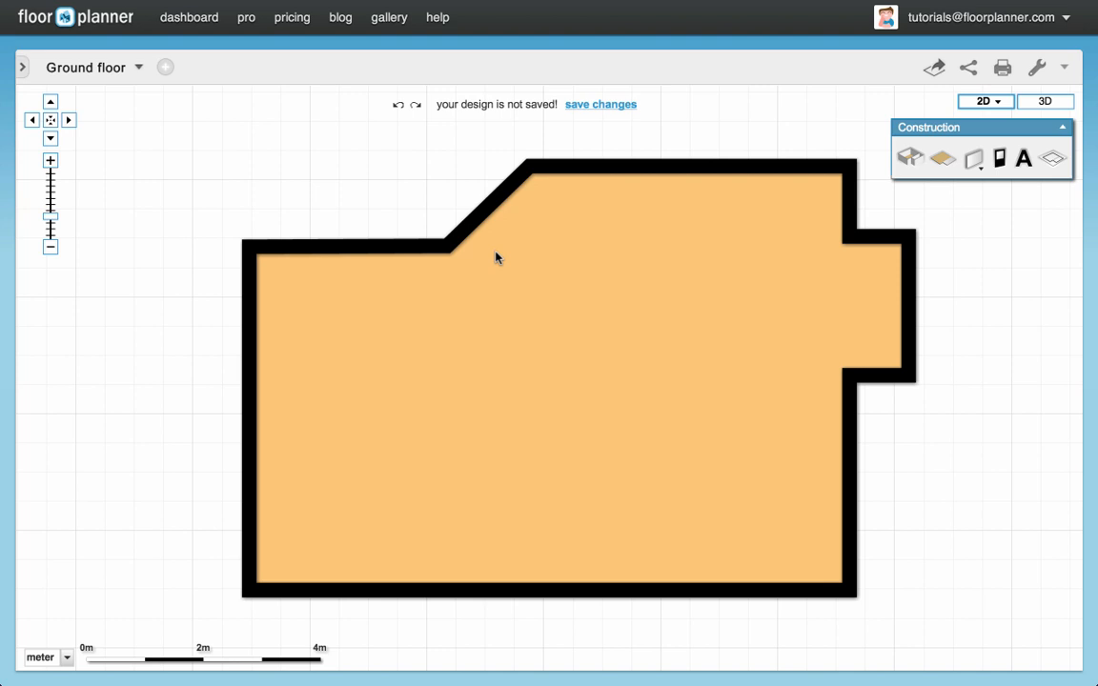
pyautogui.moveTo(725, 217)
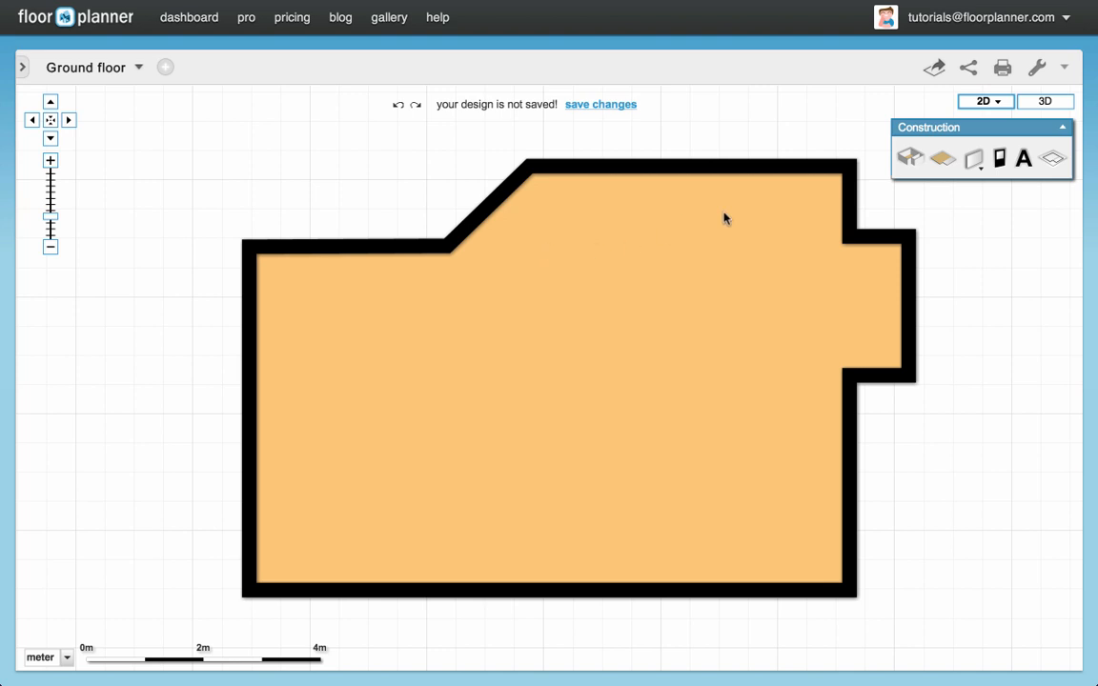
pyautogui.moveTo(908, 158)
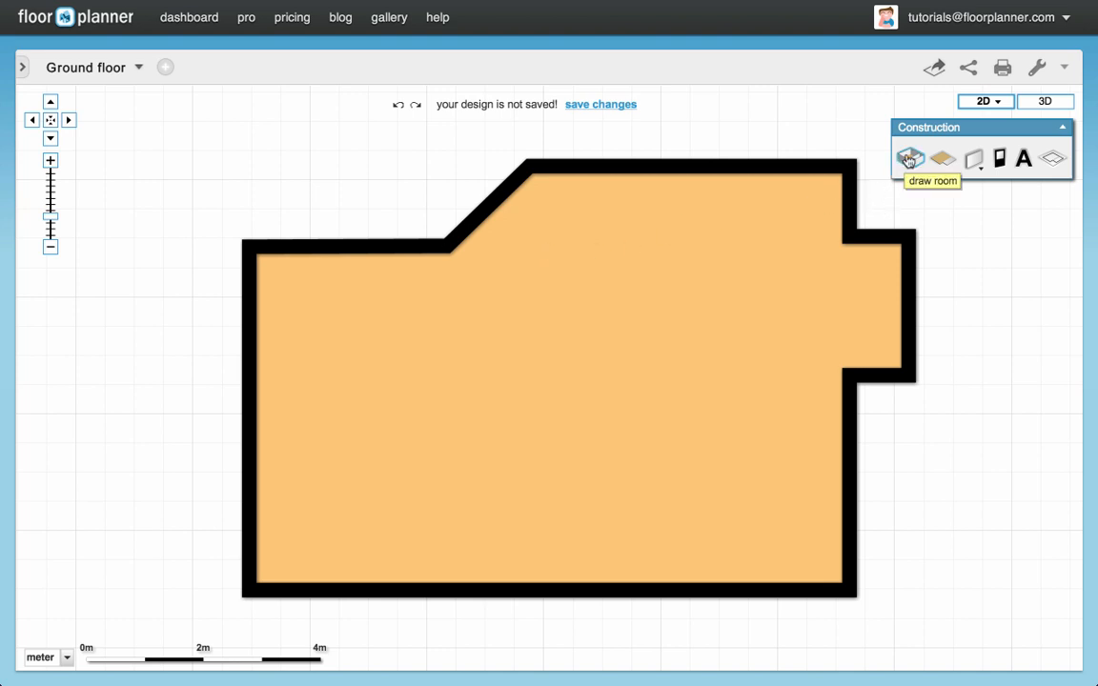
# Reactivate the Draw room tool and enter a wall thickness of 1
pyautogui.click(909, 158)
pyautogui.write('0.')
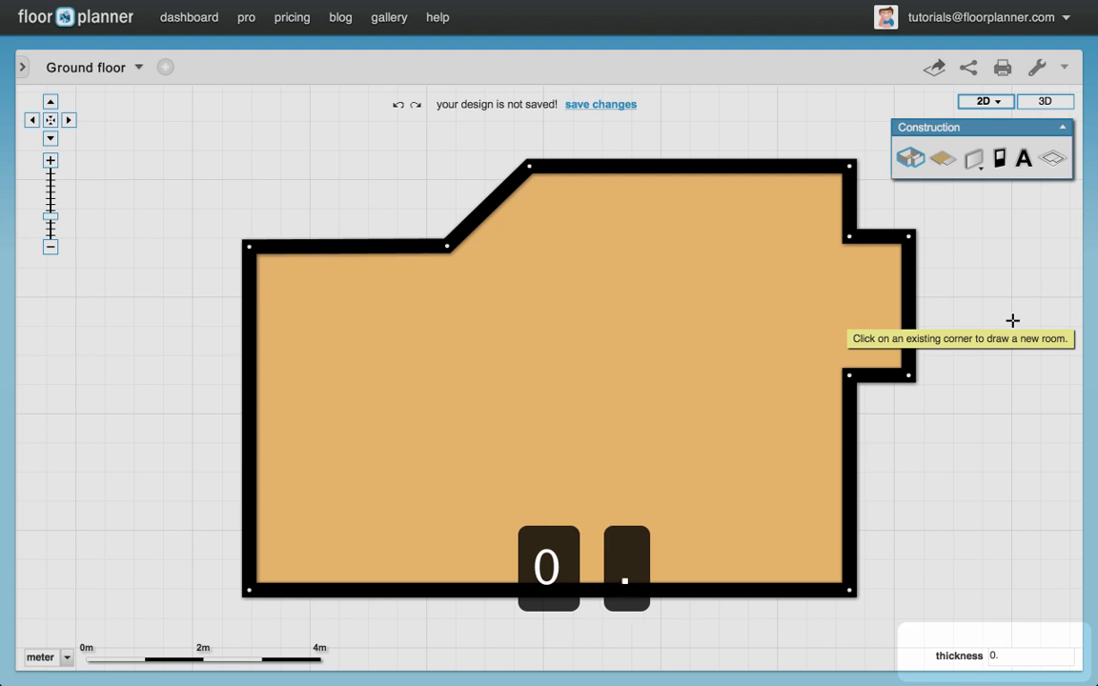
pyautogui.write('1')
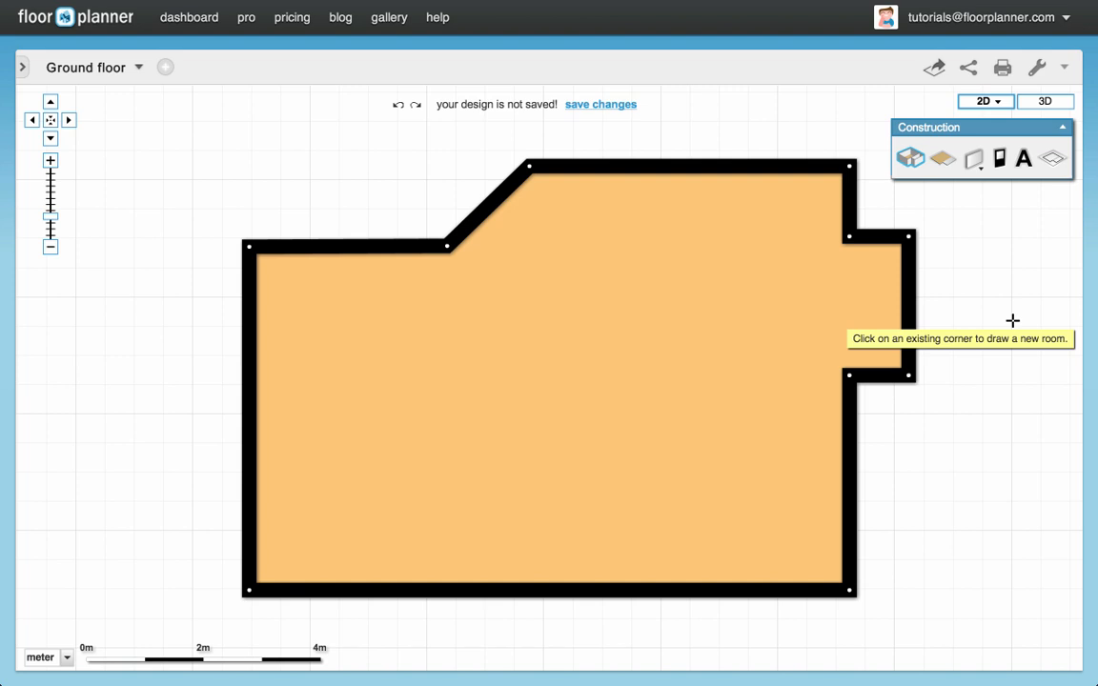
pyautogui.moveTo(862, 589)
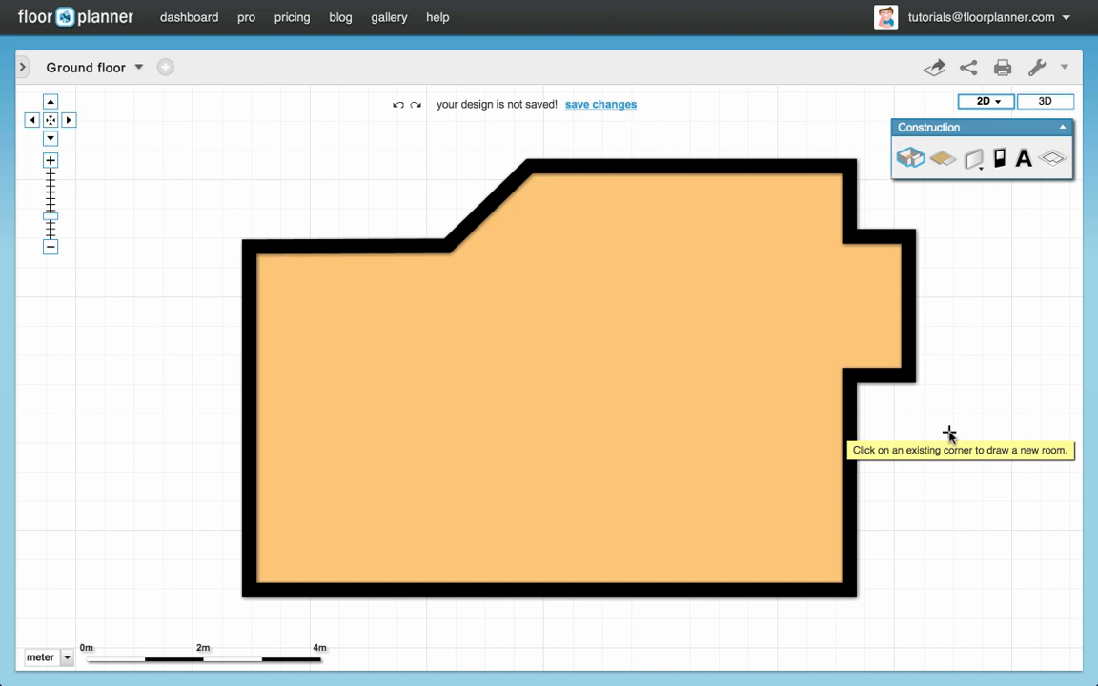
pyautogui.moveTo(933, 576)
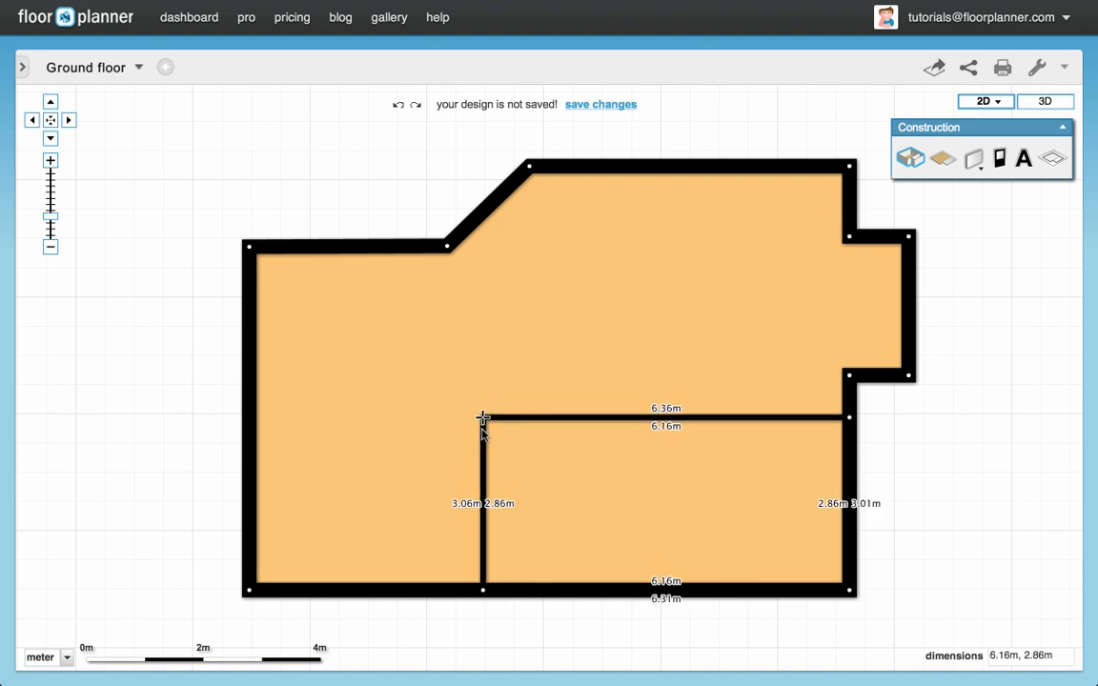
# Draw a thin-walled room from the right wall corner, entering its dimension 6
pyautogui.moveTo(484, 417); pyautogui.dragTo(480, 401)
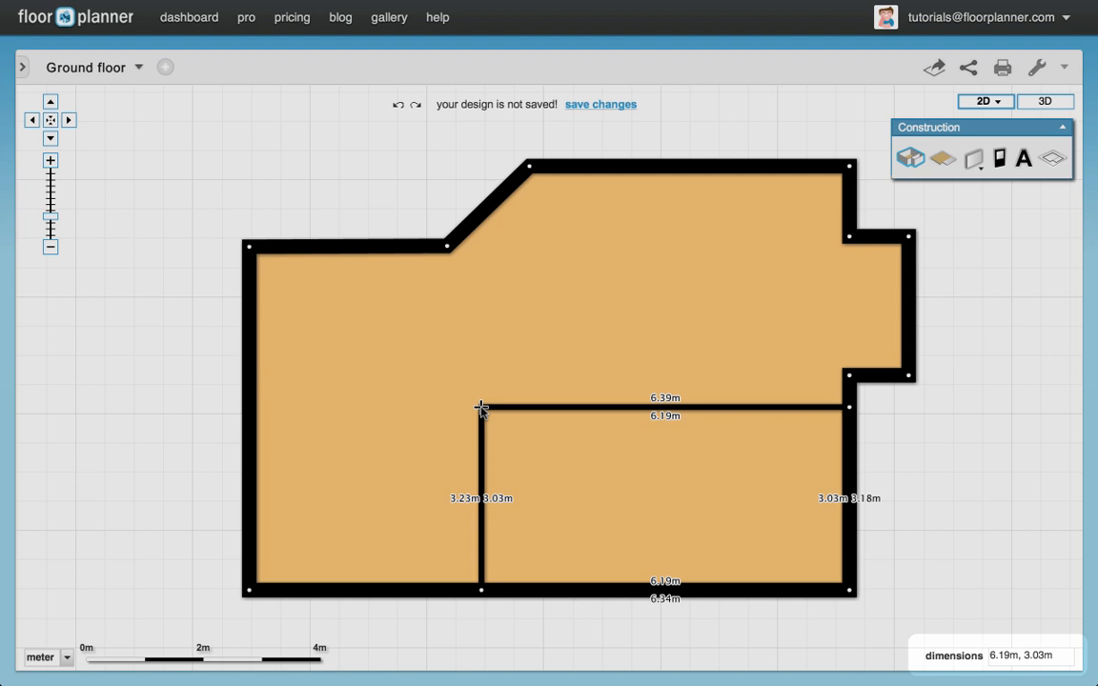
pyautogui.write('6,')
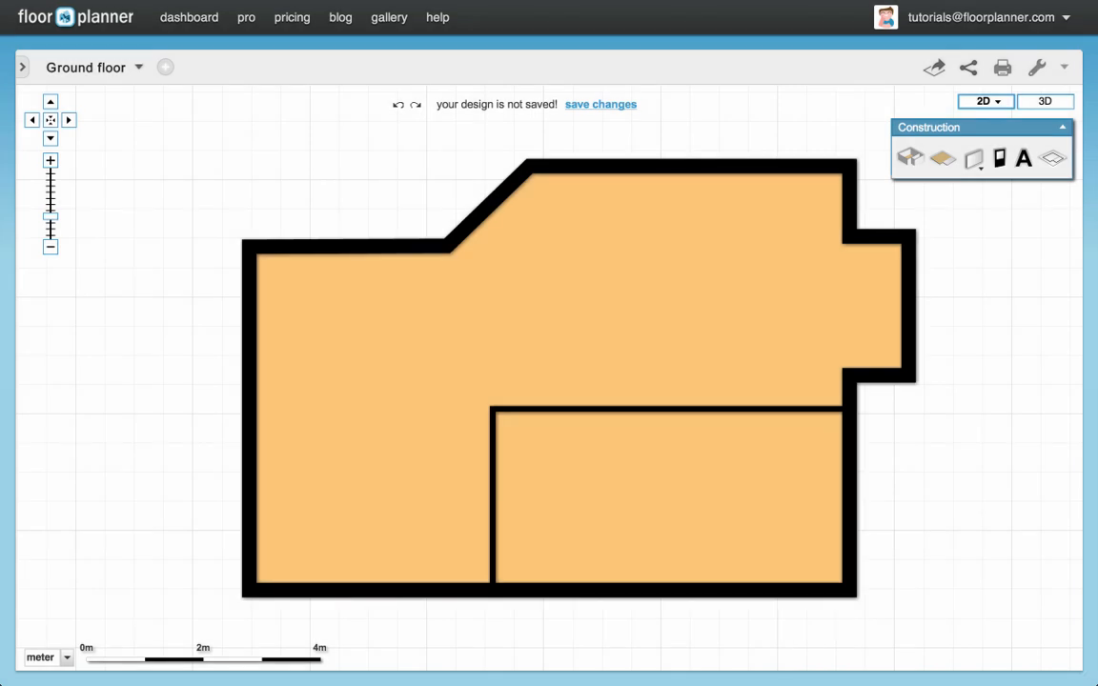
pyautogui.moveTo(519, 448)
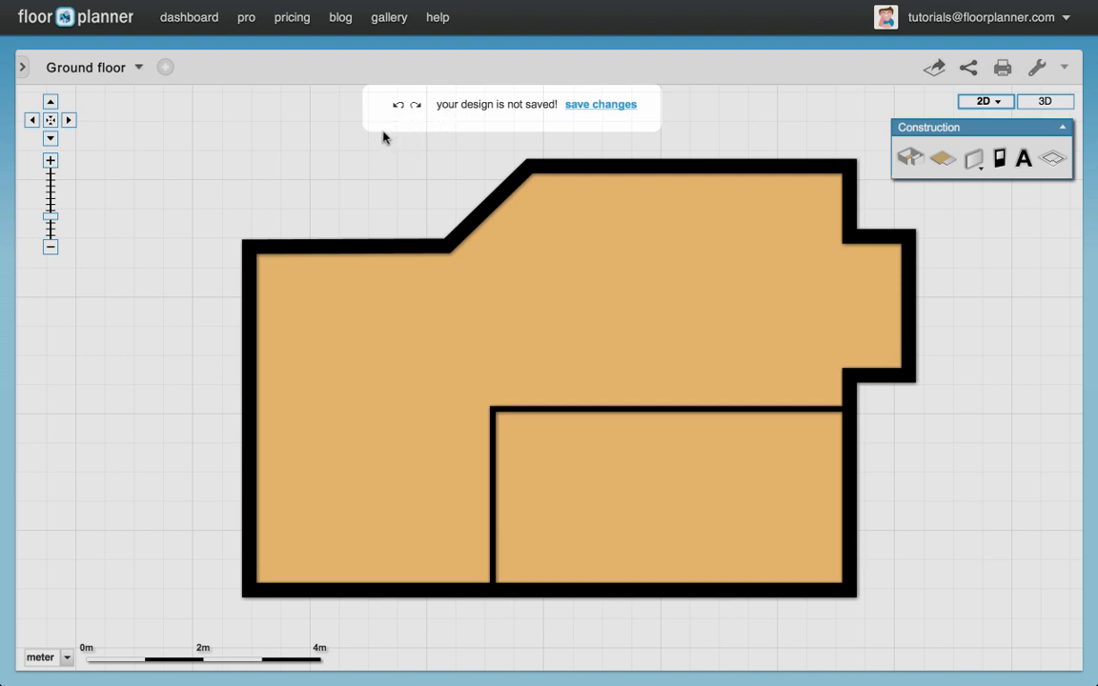
pyautogui.moveTo(418, 111)
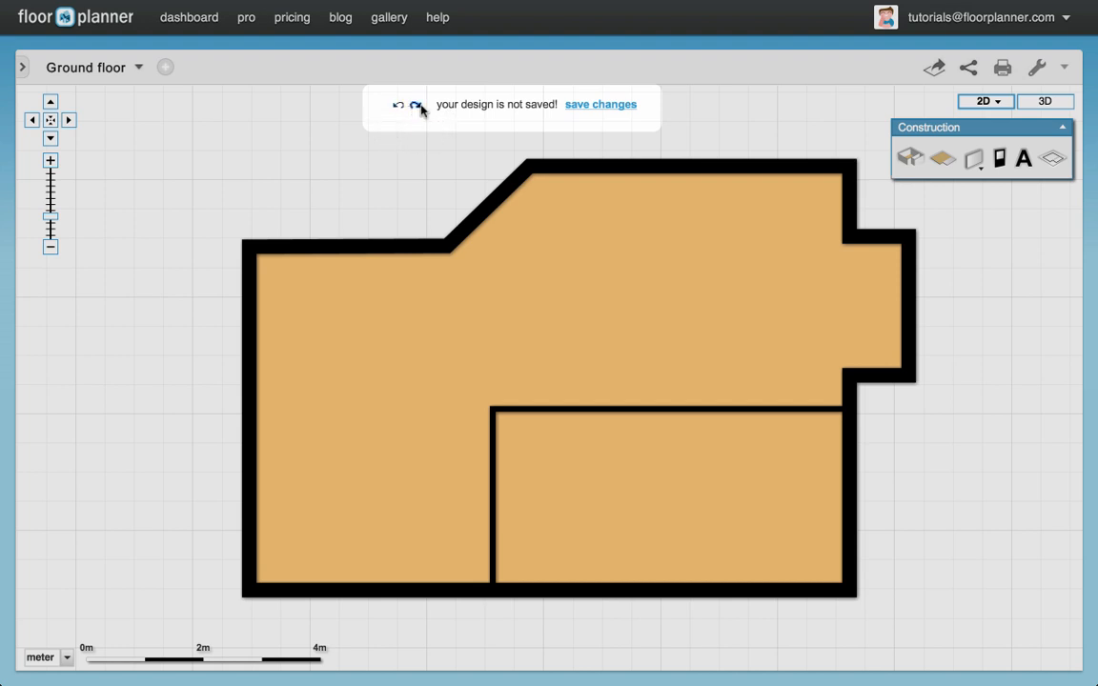
pyautogui.moveTo(617, 111)
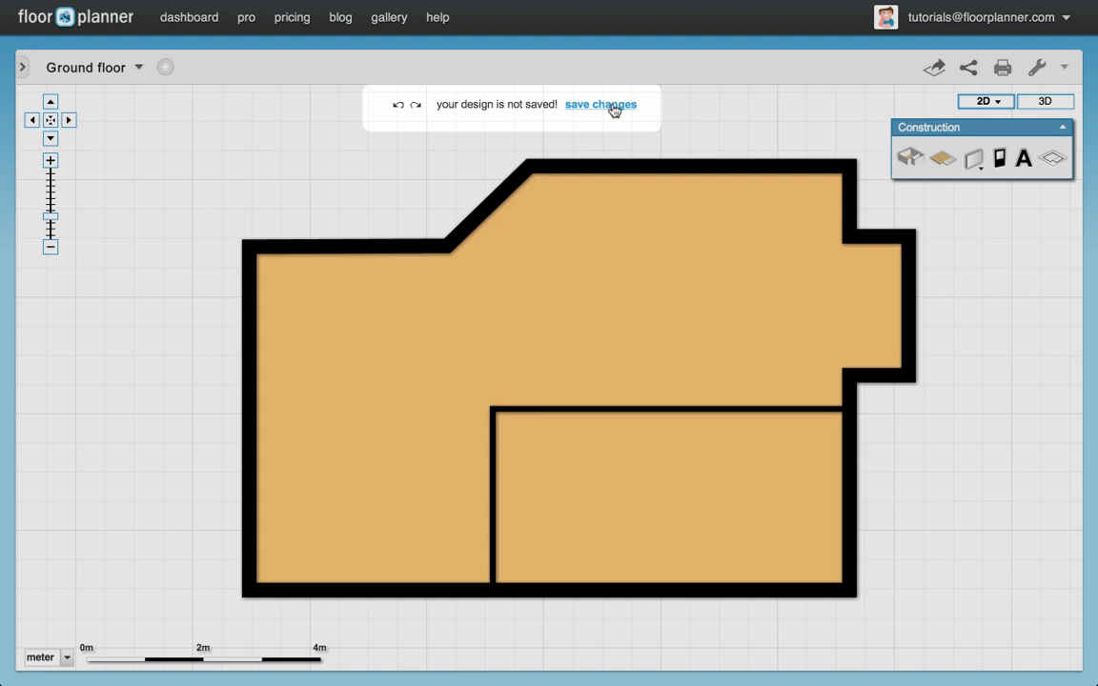
# Save changes, naming the design 'Basic wall structure' in the Save design as box
pyautogui.click(599, 104)
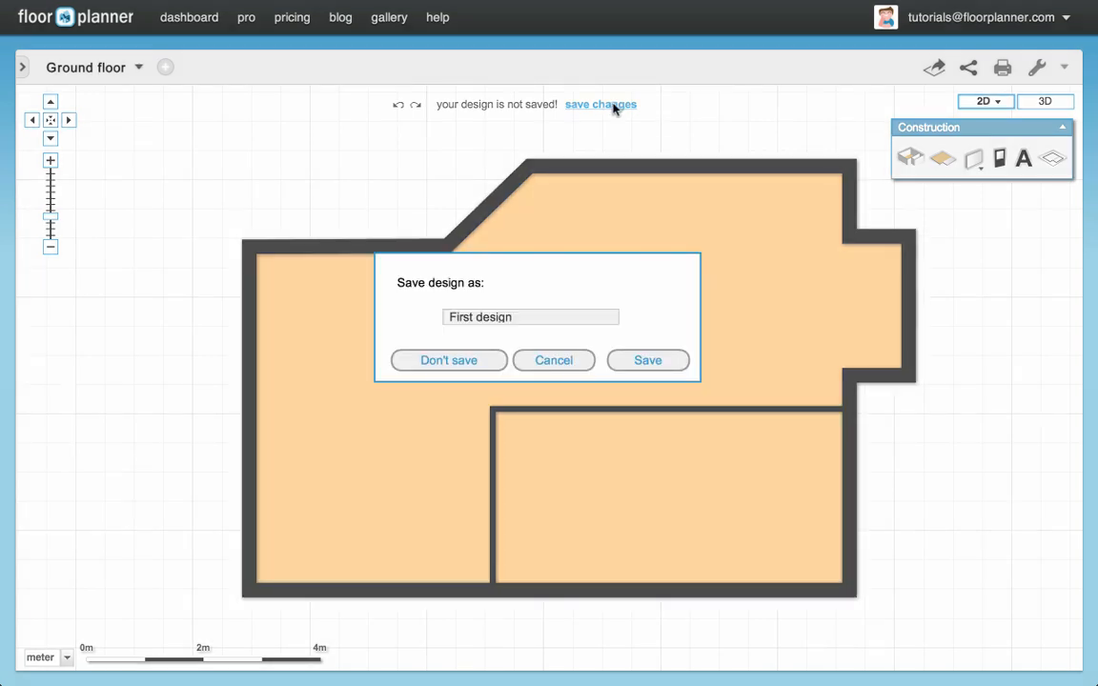
pyautogui.write('B')
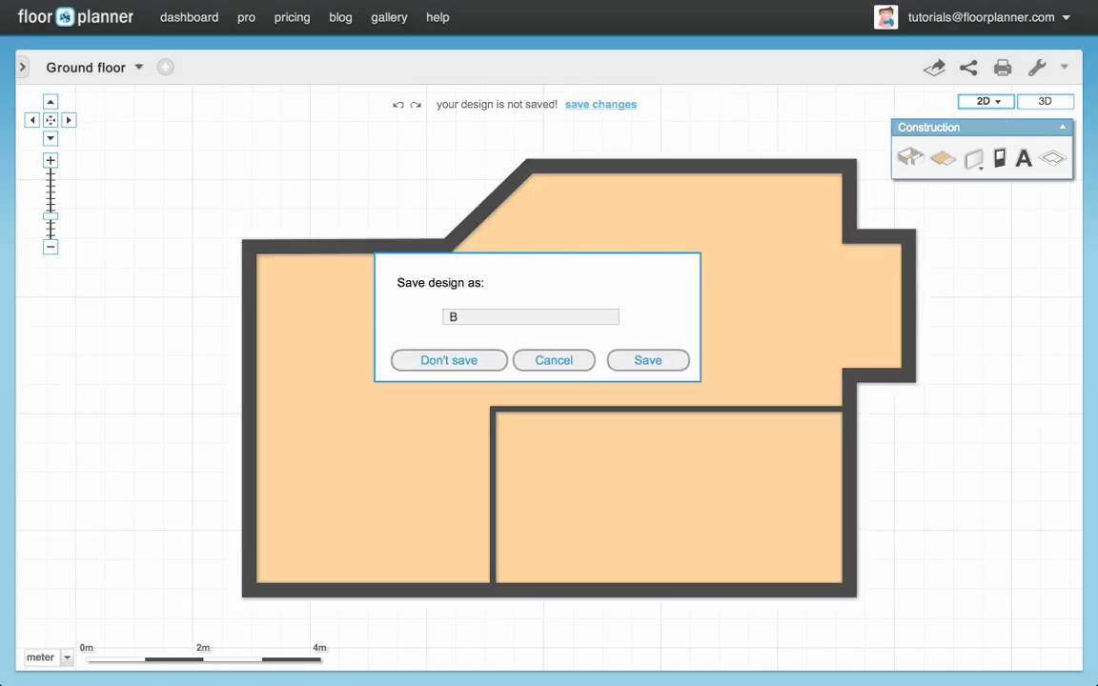
pyautogui.write('asic wall structure')
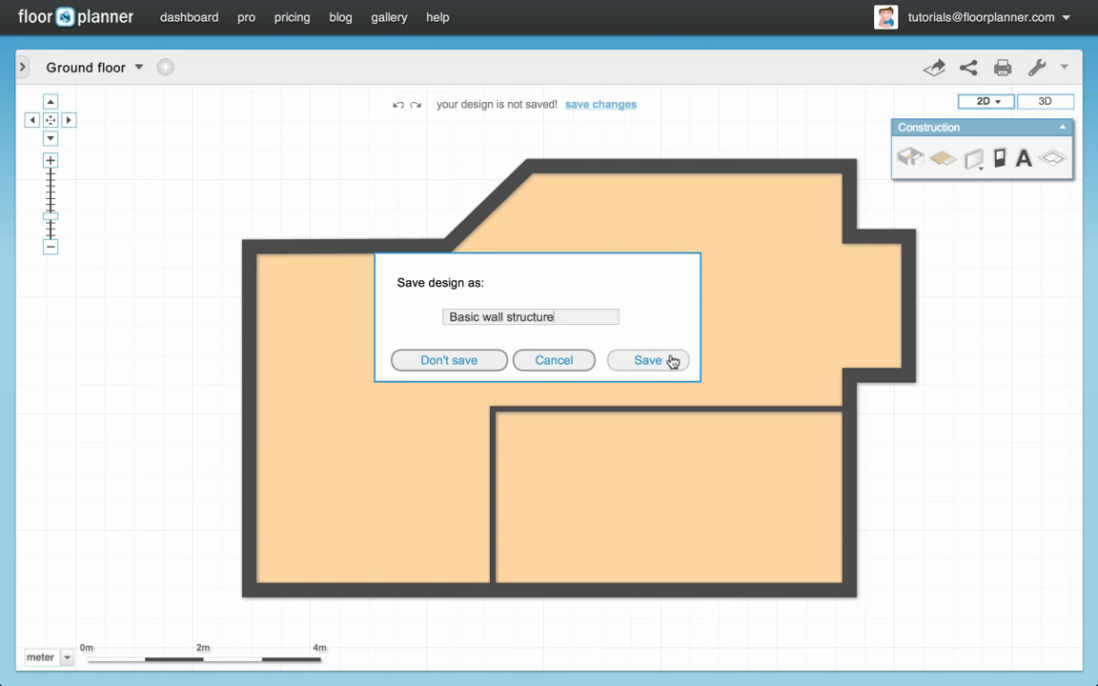
pyautogui.click(647, 361)
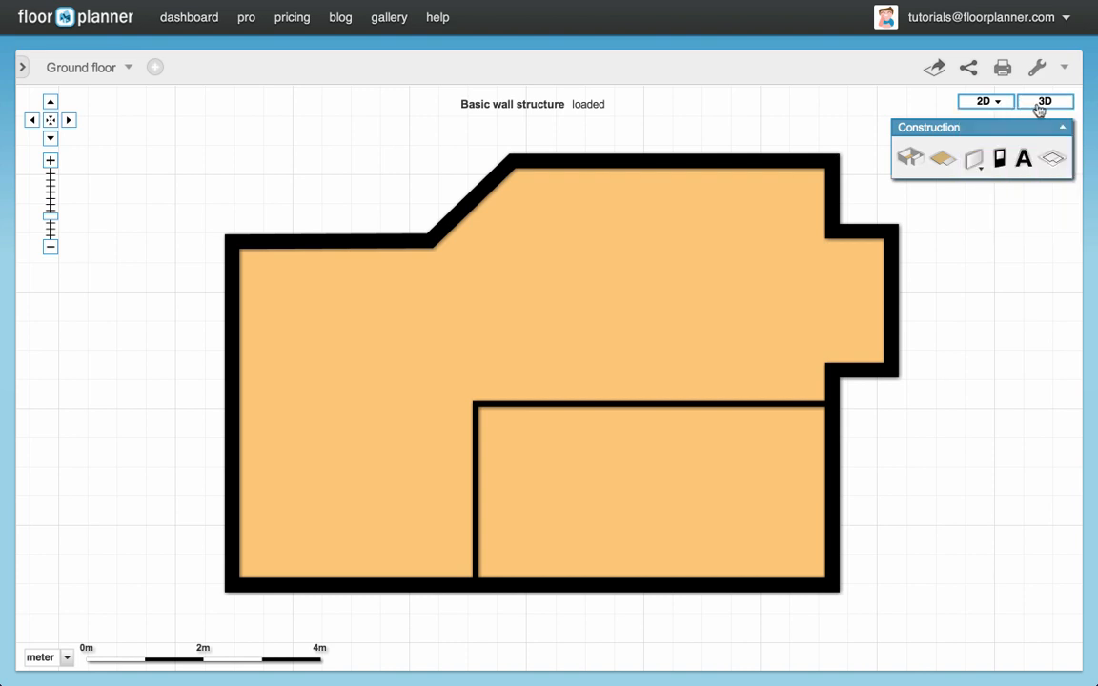
pyautogui.click(1048, 101)
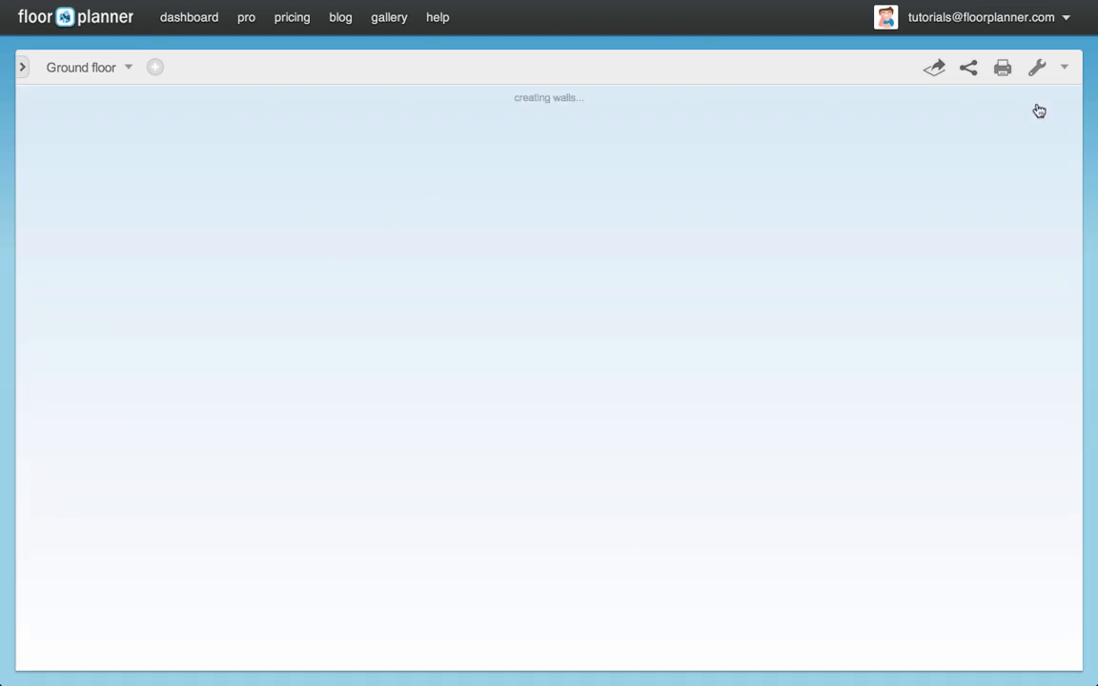
pyautogui.click(1039, 101)
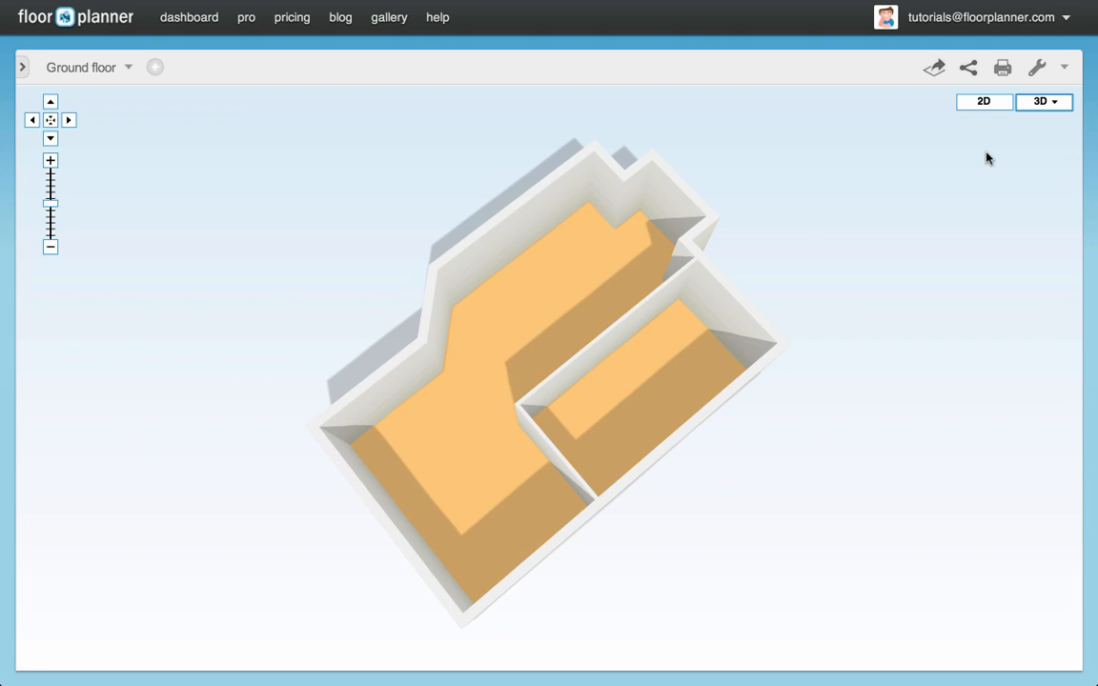
pyautogui.click(986, 101)
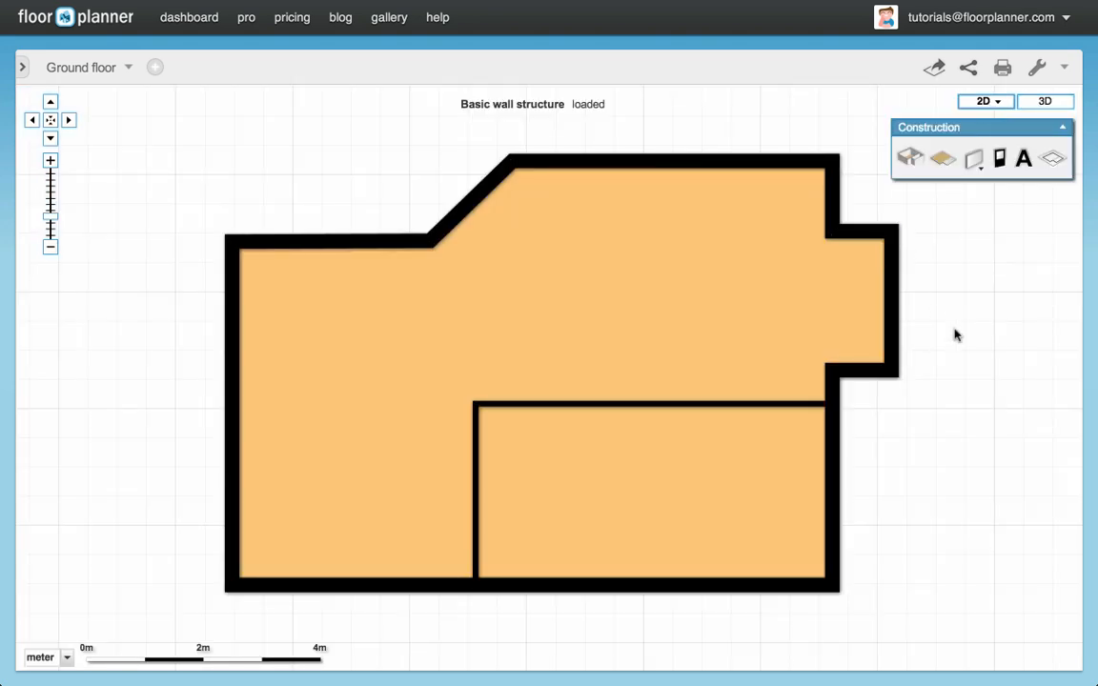